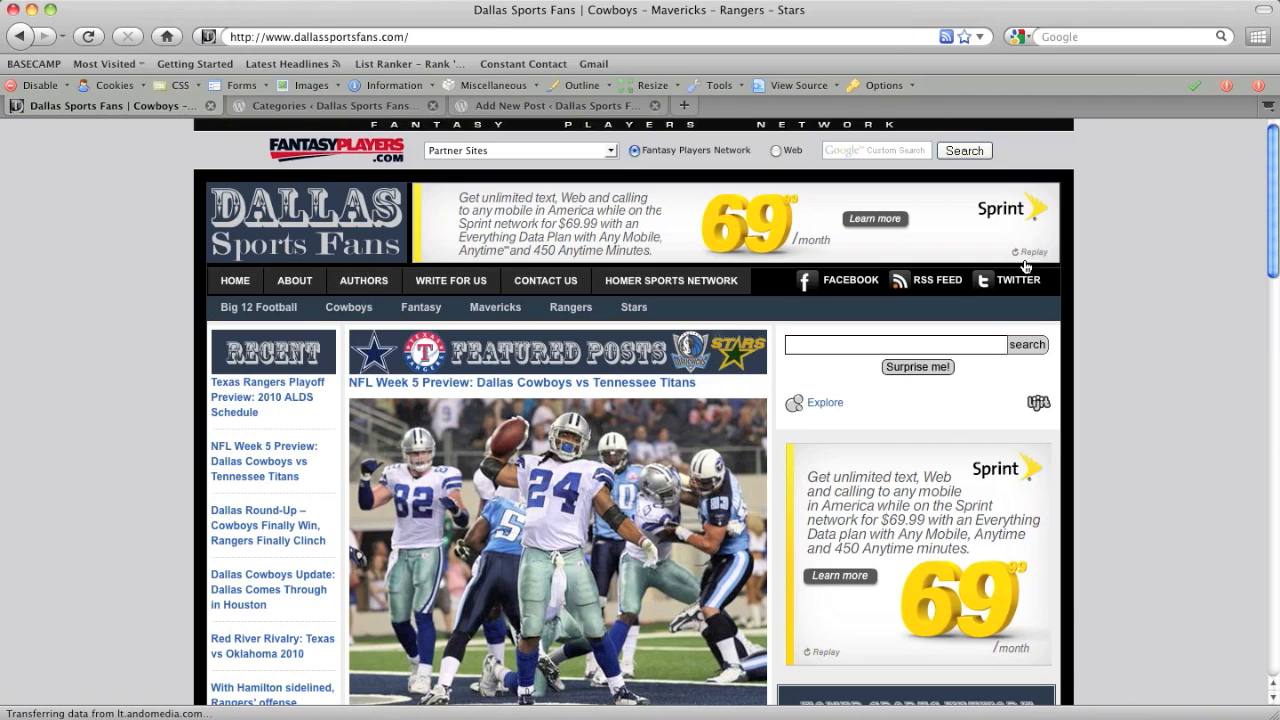
{"action": "mouse_move", "coordinate": [1158, 324]}
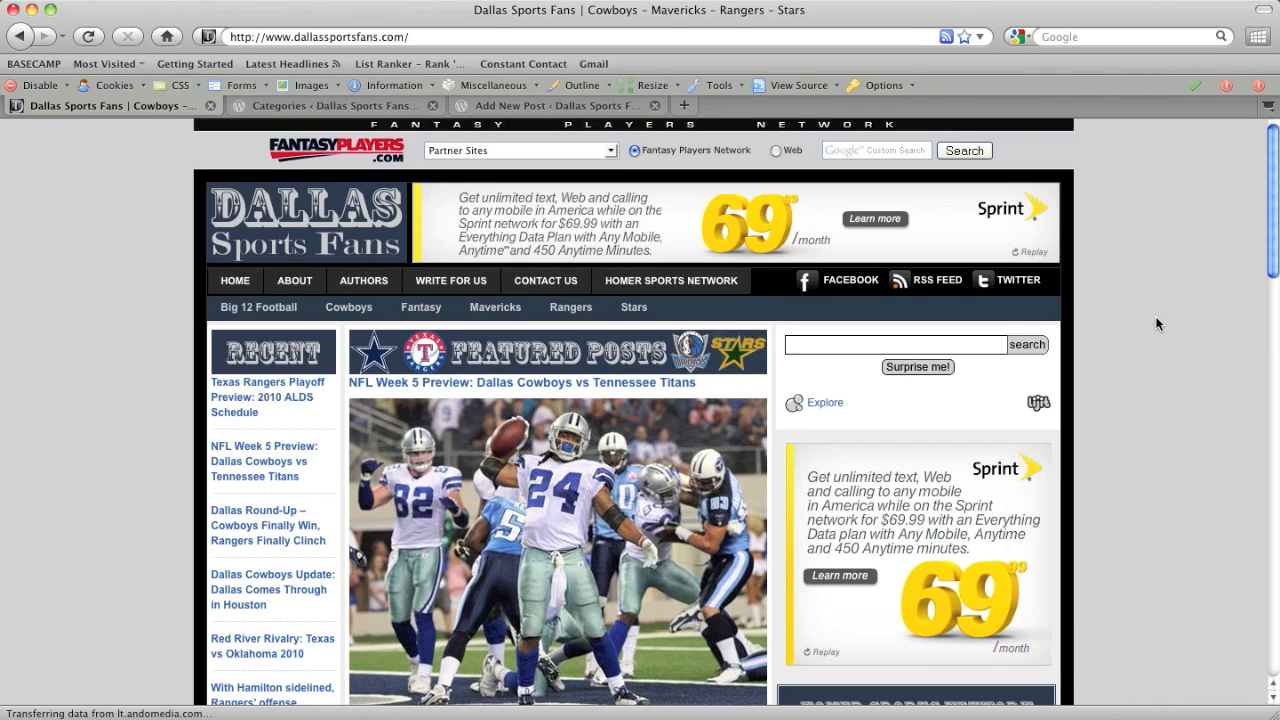
{"action": "mouse_move", "coordinate": [70, 332]}
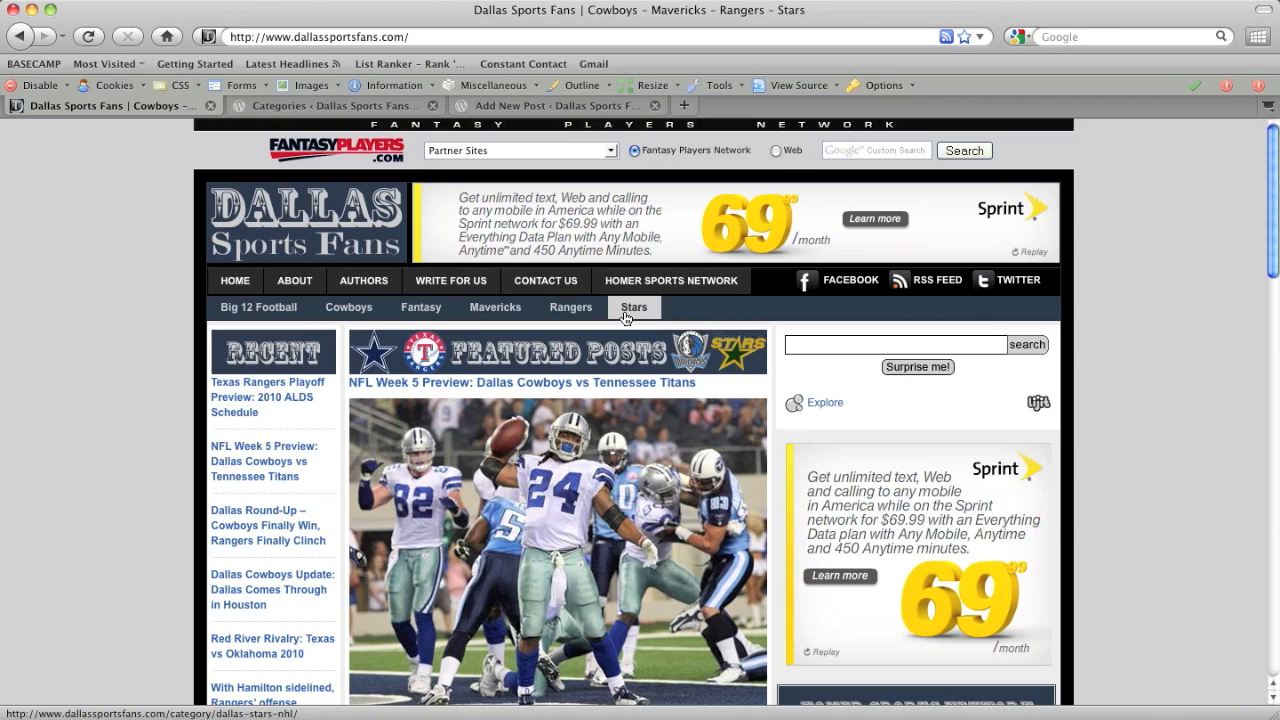
{"action": "mouse_move", "coordinate": [634, 308]}
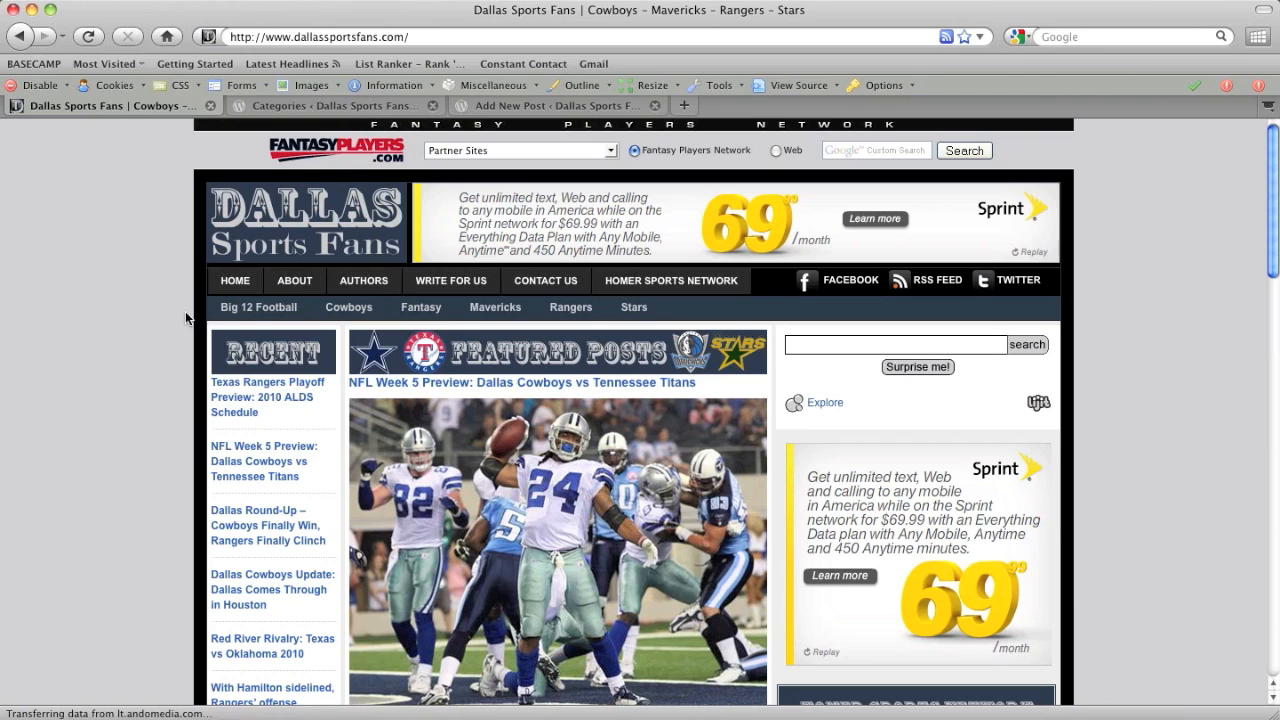
{"action": "mouse_move", "coordinate": [370, 328]}
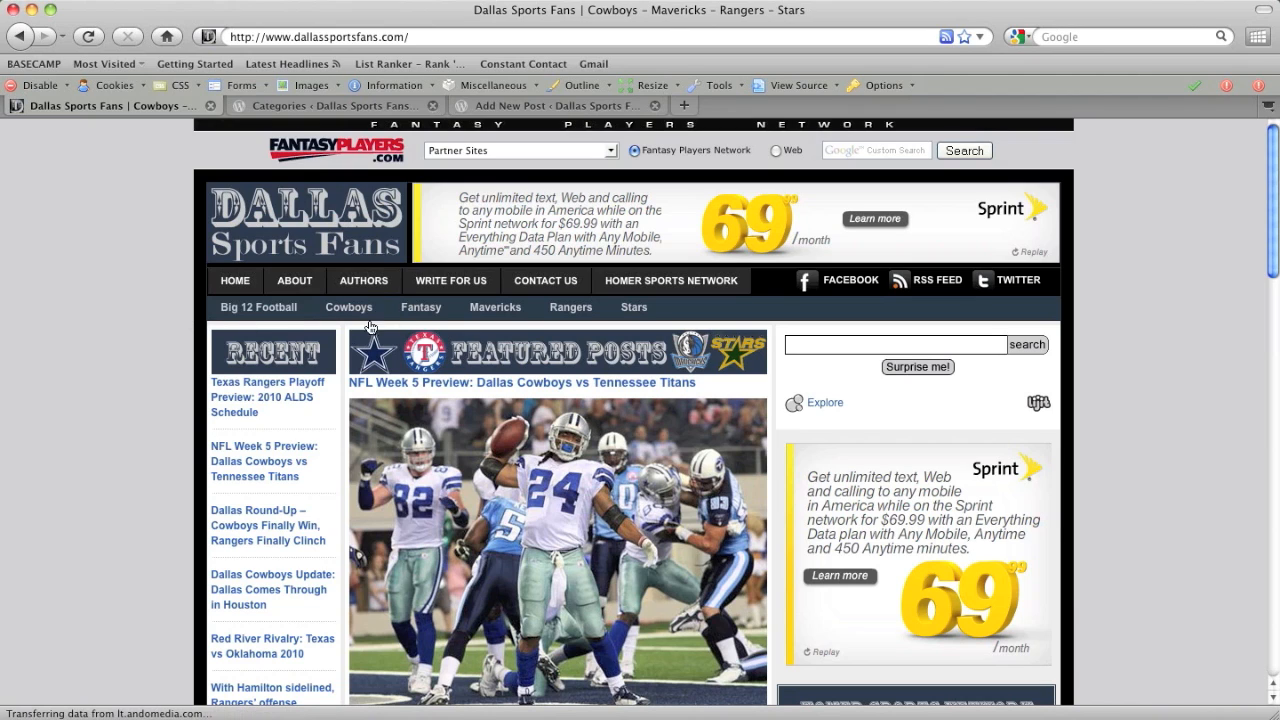
{"action": "mouse_move", "coordinate": [634, 308]}
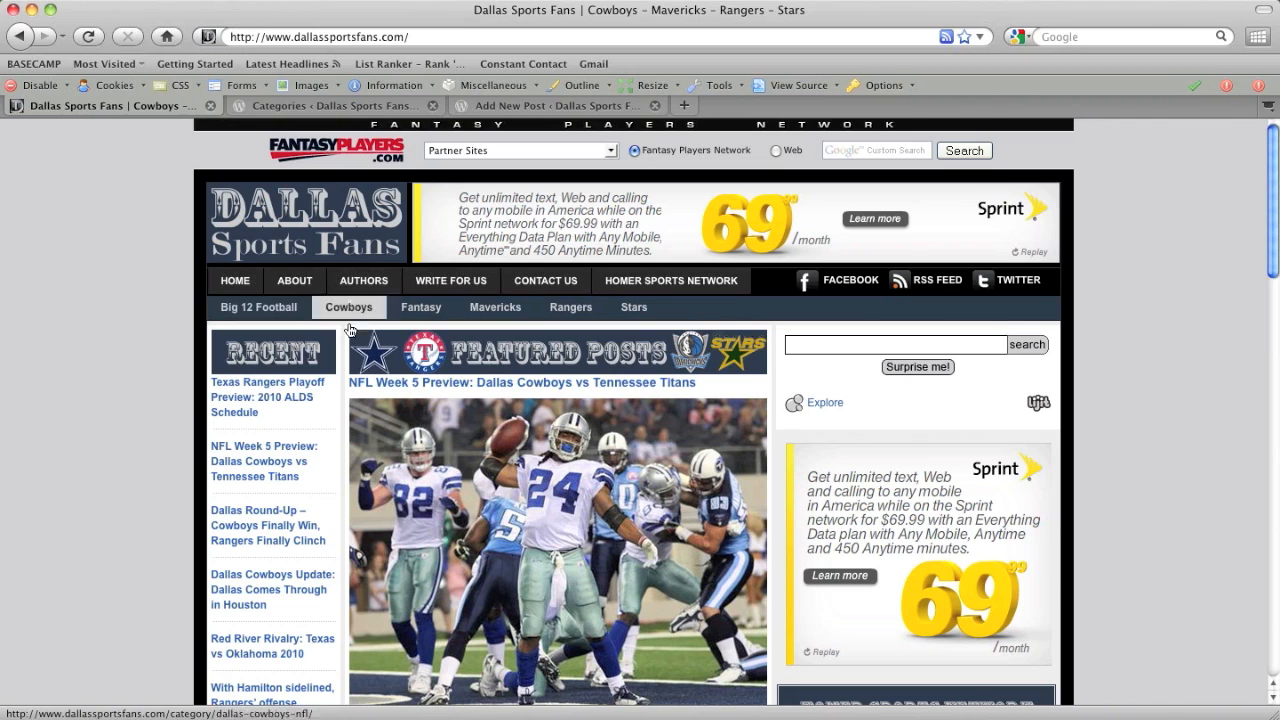
Open the featured NFL Week 5 Cowboys vs Titans preview article.
{"action": "left_click", "coordinate": [520, 382]}
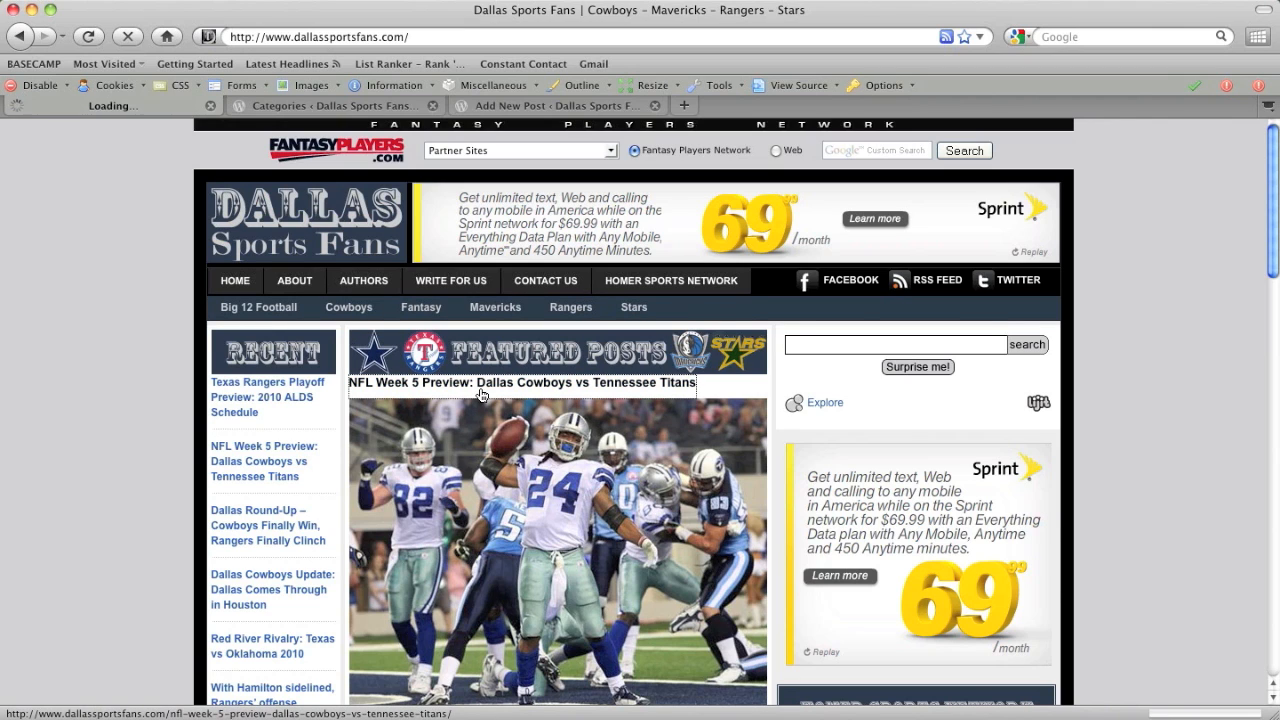
{"action": "left_click", "coordinate": [520, 384]}
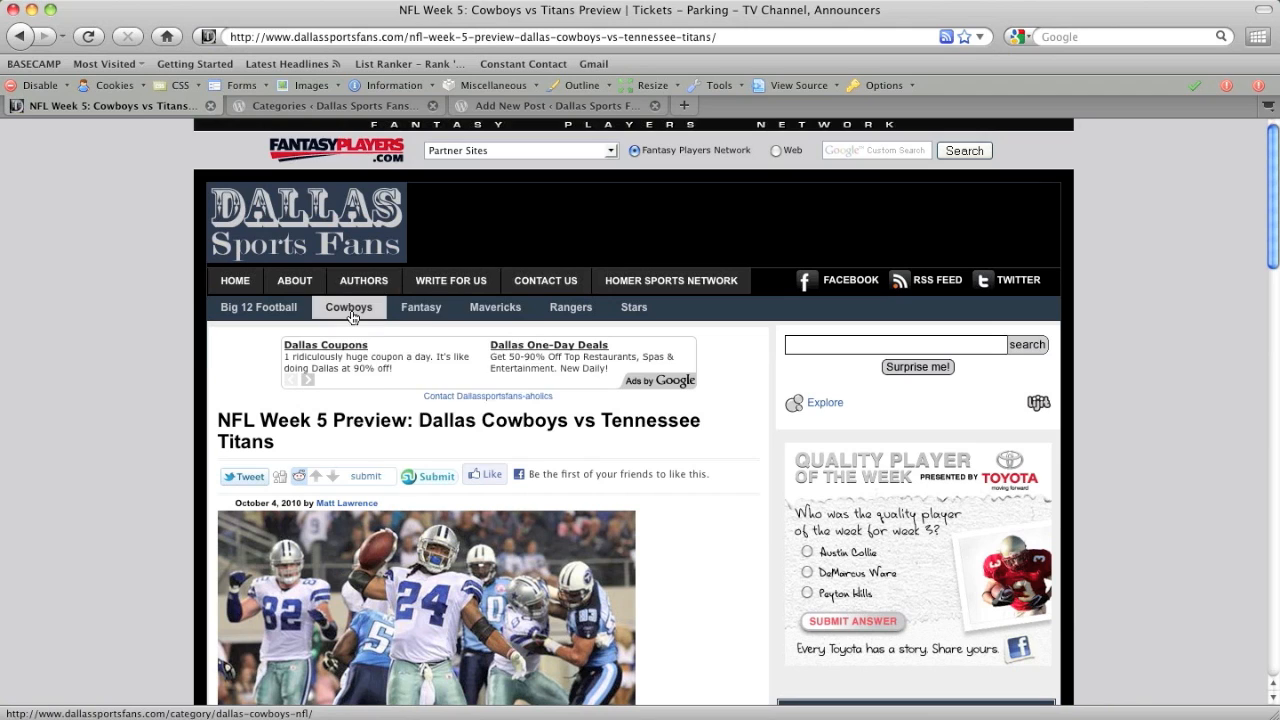
Open the Cowboys category listing and look through its posts.
{"action": "left_click", "coordinate": [348, 308]}
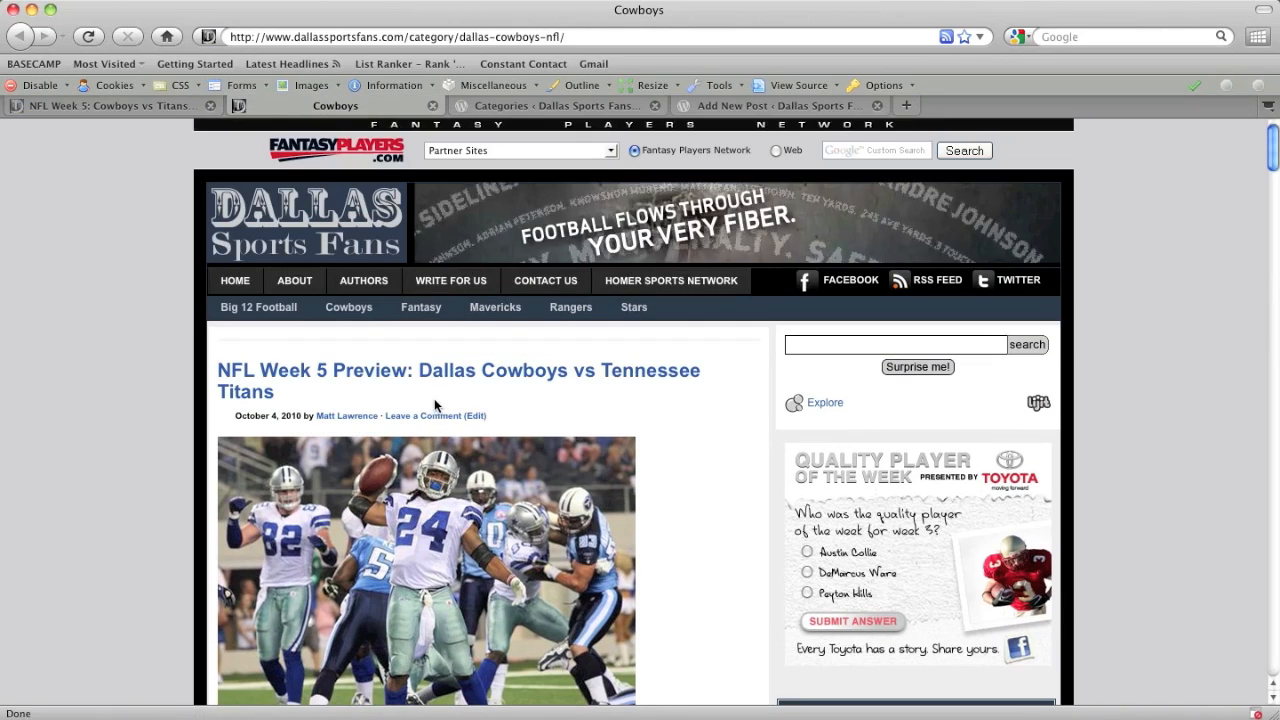
{"action": "scroll", "scroll_direction": "down", "scroll_amount": 3}
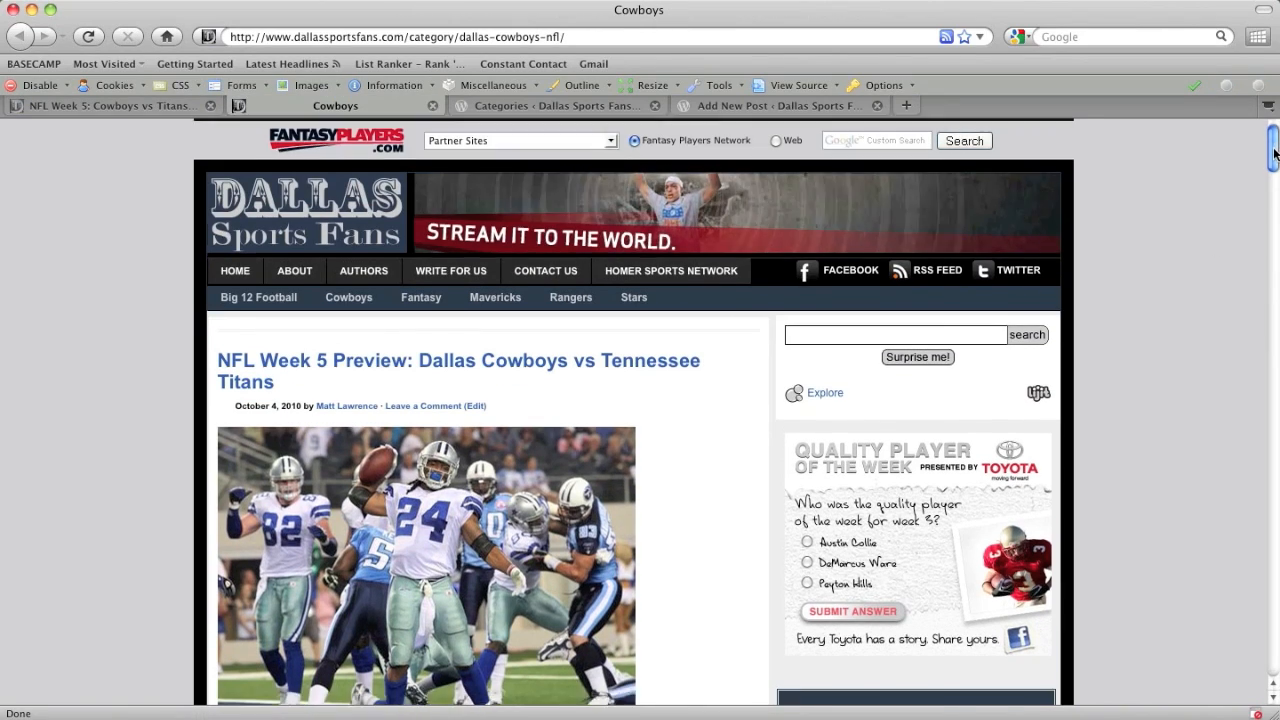
{"action": "scroll", "scroll_direction": "down", "scroll_amount": 3}
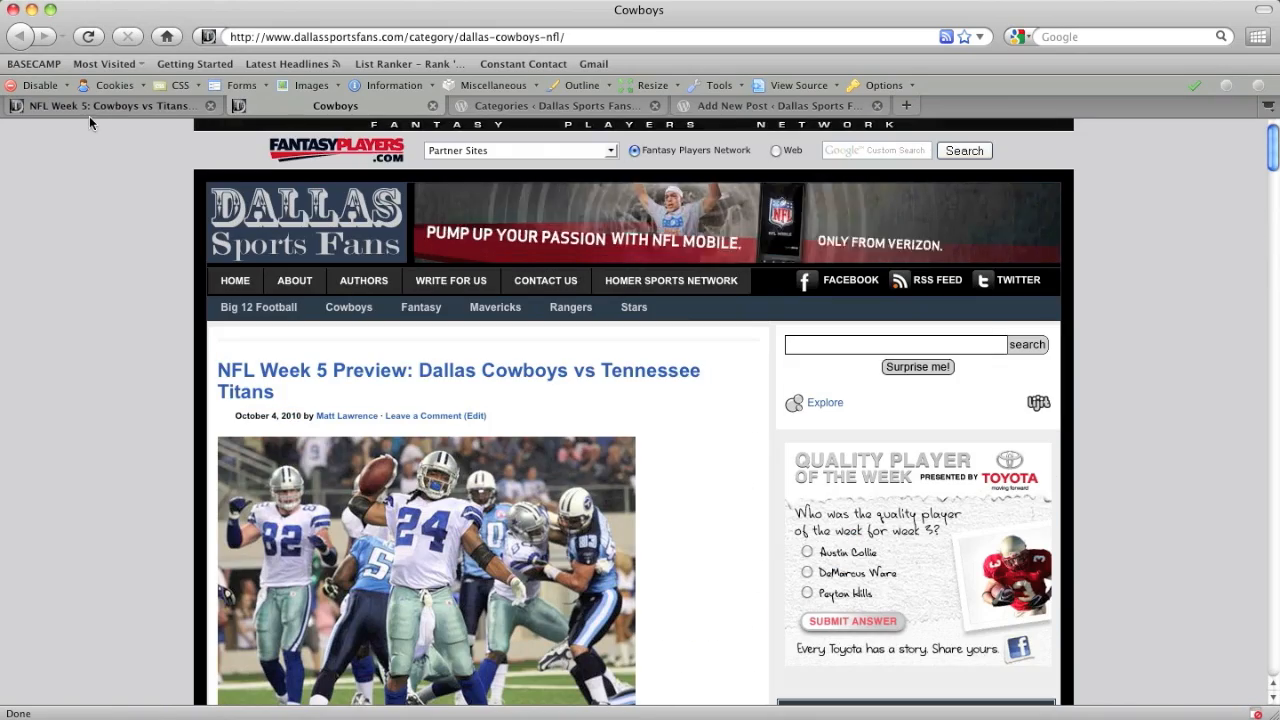
Return to the NFL Week 5 article, view its categories and tags, and open the Dez Bryant tag archive.
{"action": "left_click", "coordinate": [458, 380]}
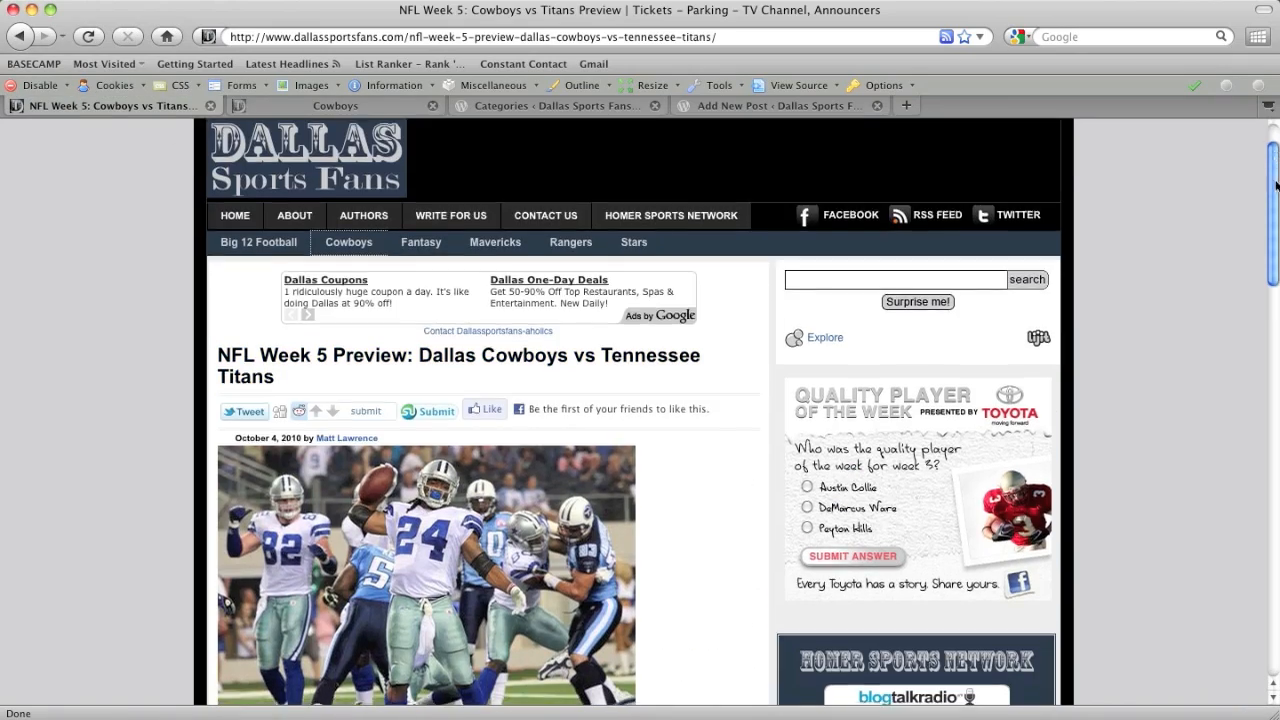
{"action": "scroll", "scroll_direction": "down", "scroll_amount": 3}
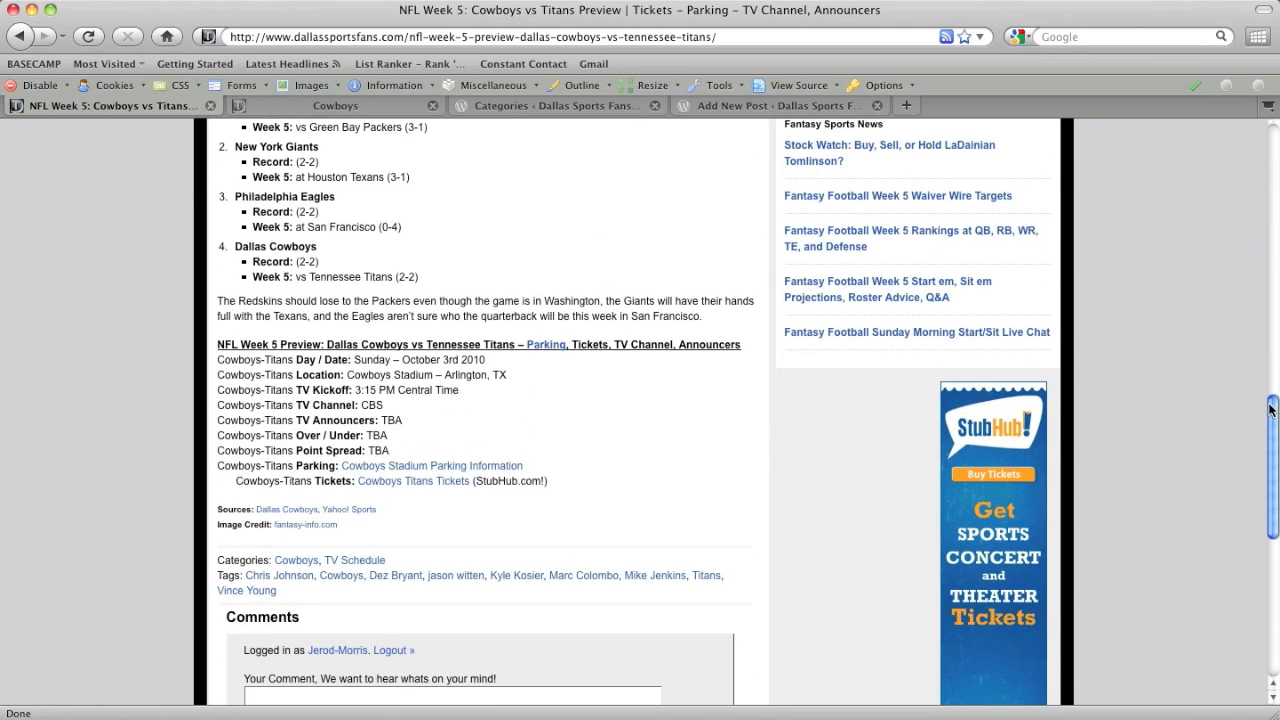
{"action": "scroll", "scroll_direction": "down", "scroll_amount": 3}
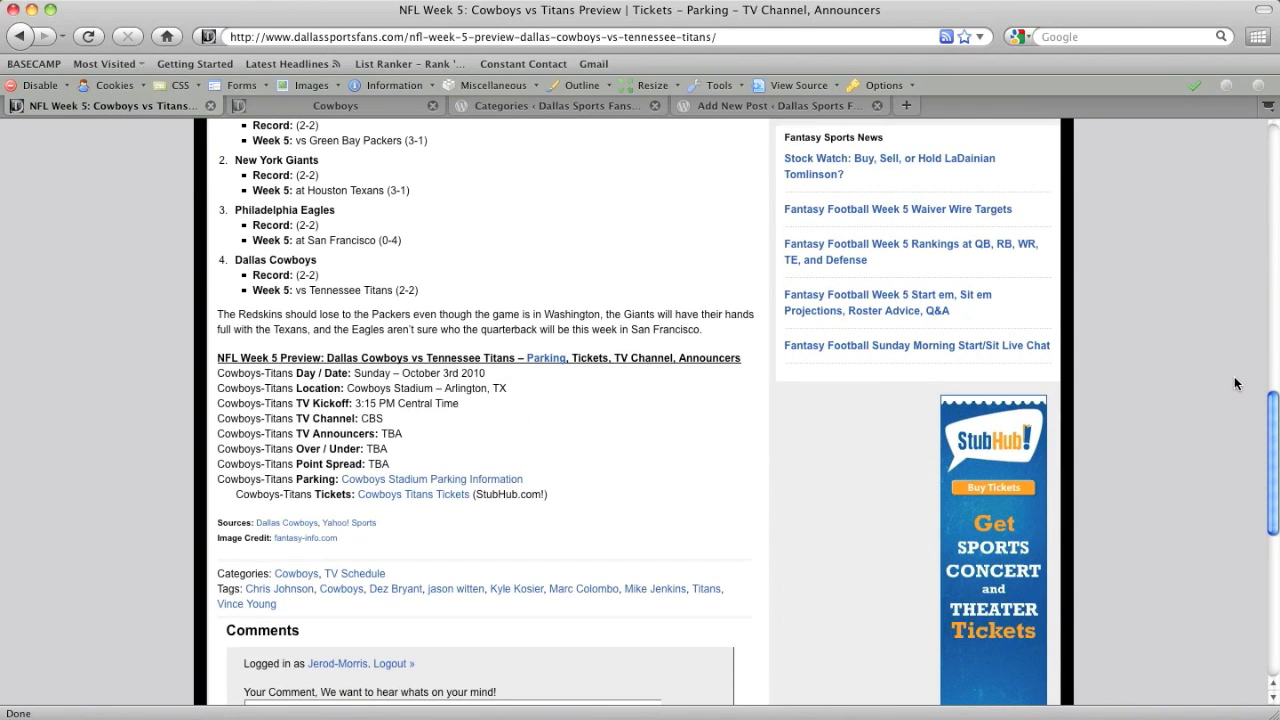
{"action": "mouse_move", "coordinate": [818, 512]}
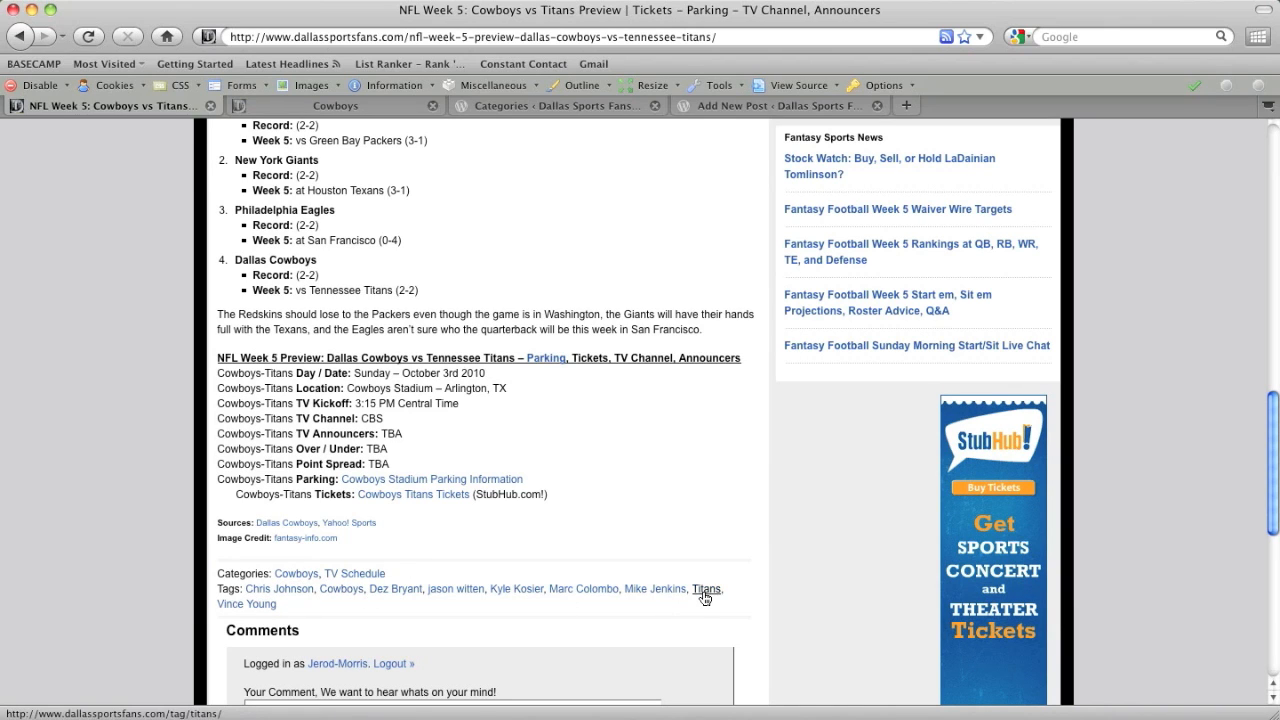
{"action": "mouse_move", "coordinate": [456, 588]}
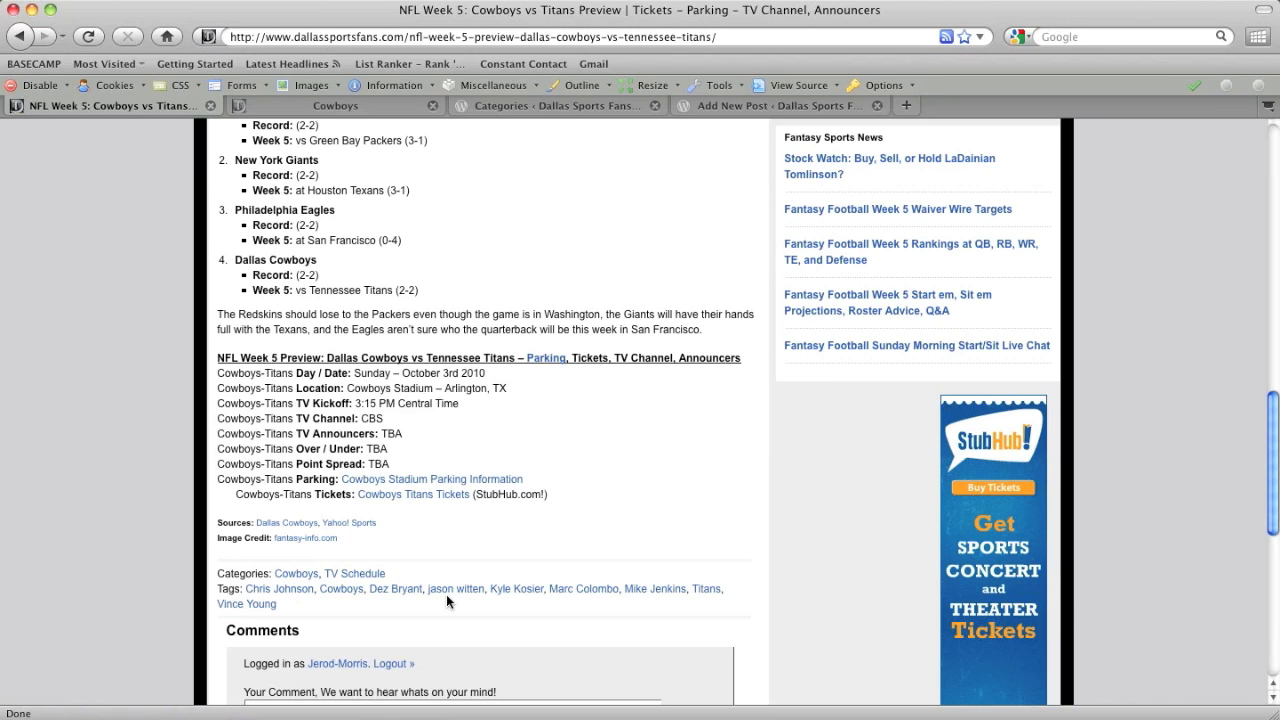
{"action": "mouse_move", "coordinate": [480, 610]}
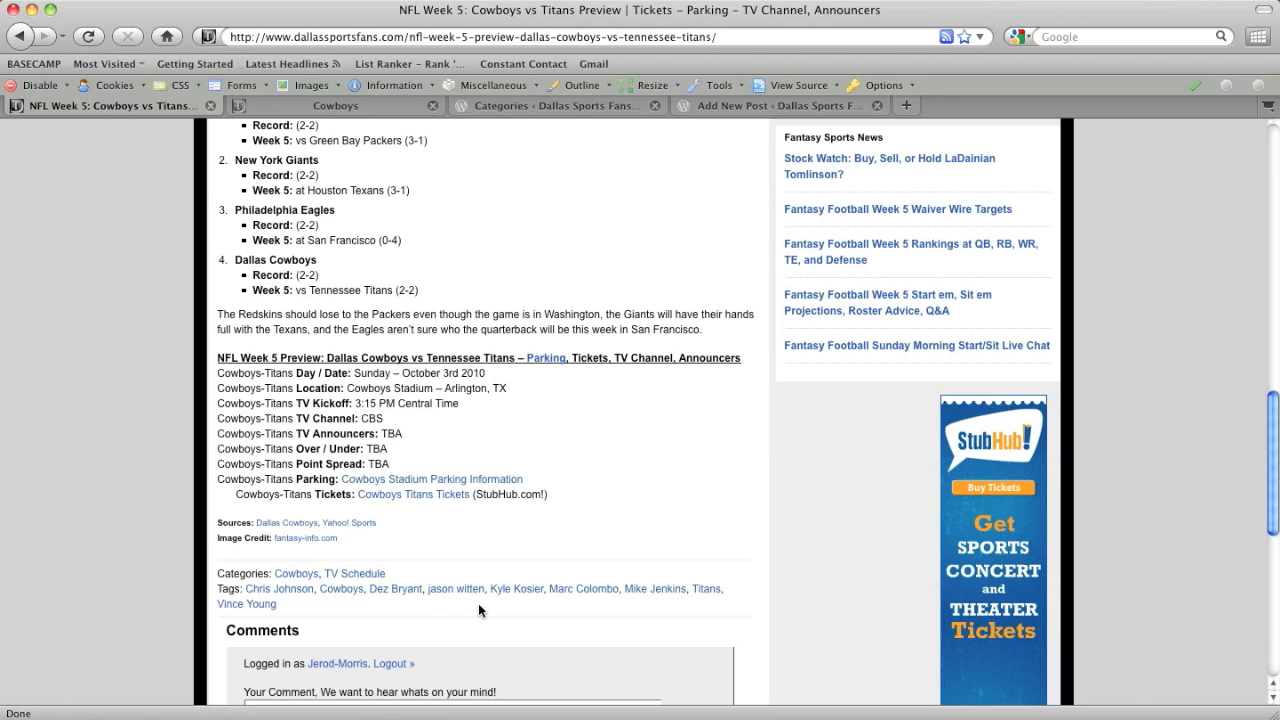
{"action": "left_click", "coordinate": [396, 588]}
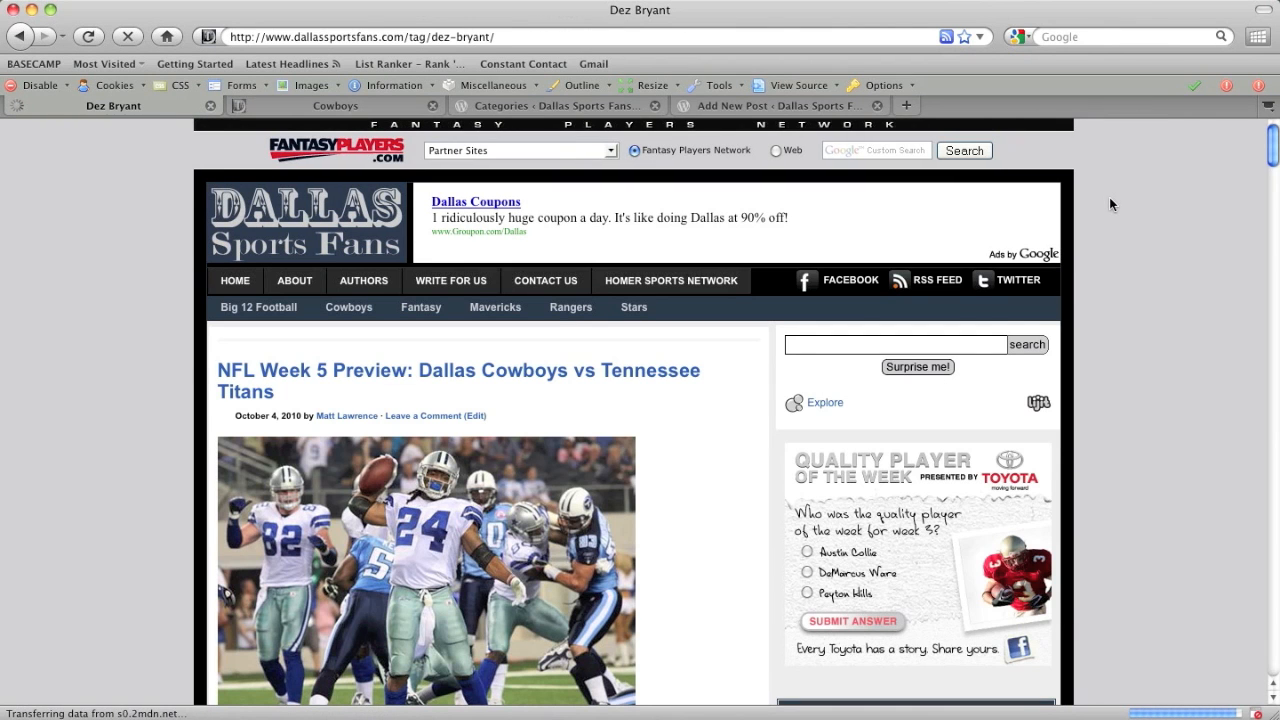
Browse the posts tagged Dez Bryant, then return to the draft post in WordPress.
{"action": "scroll", "scroll_direction": "down", "scroll_amount": 3}
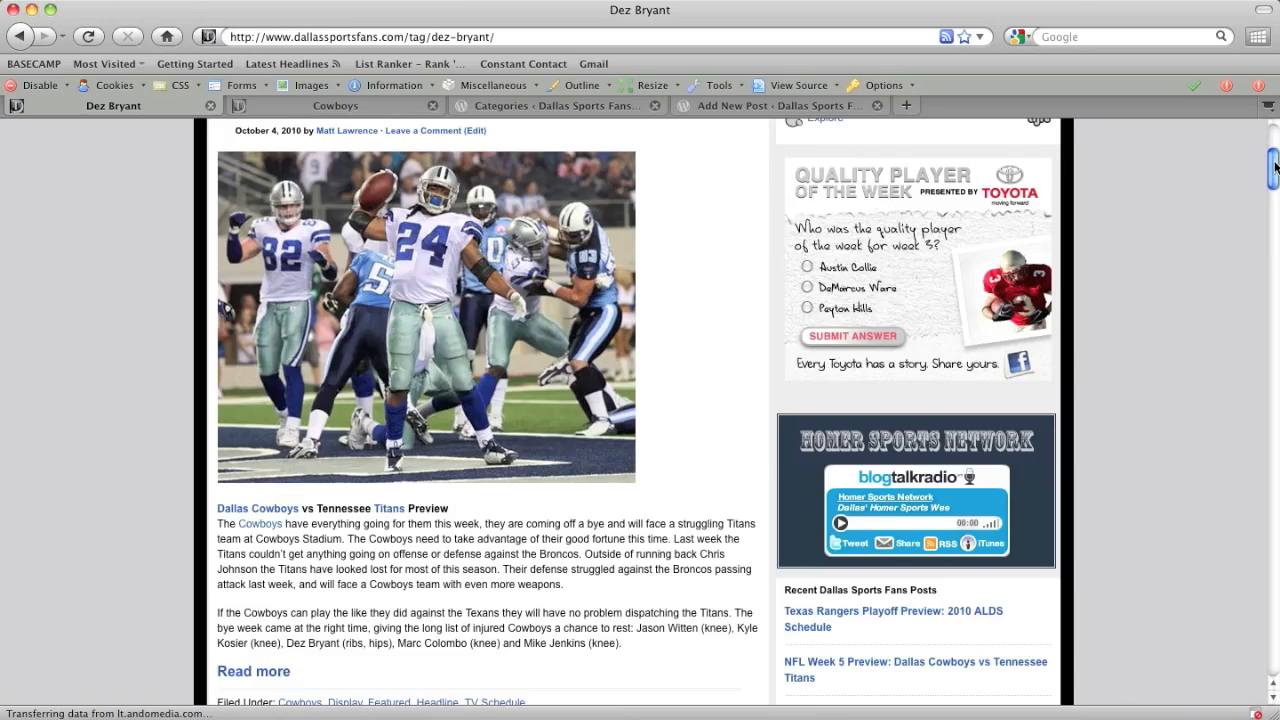
{"action": "scroll", "scroll_direction": "down", "scroll_amount": 3}
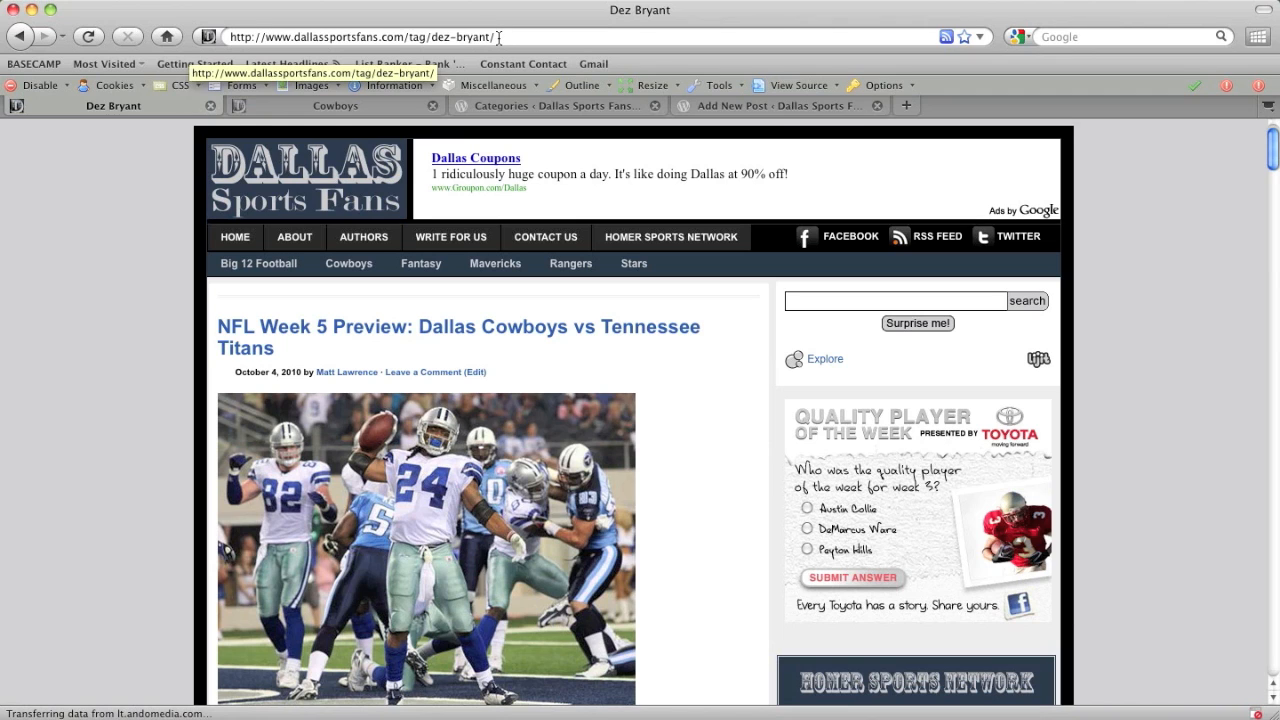
{"action": "scroll", "scroll_direction": "down", "scroll_amount": 3}
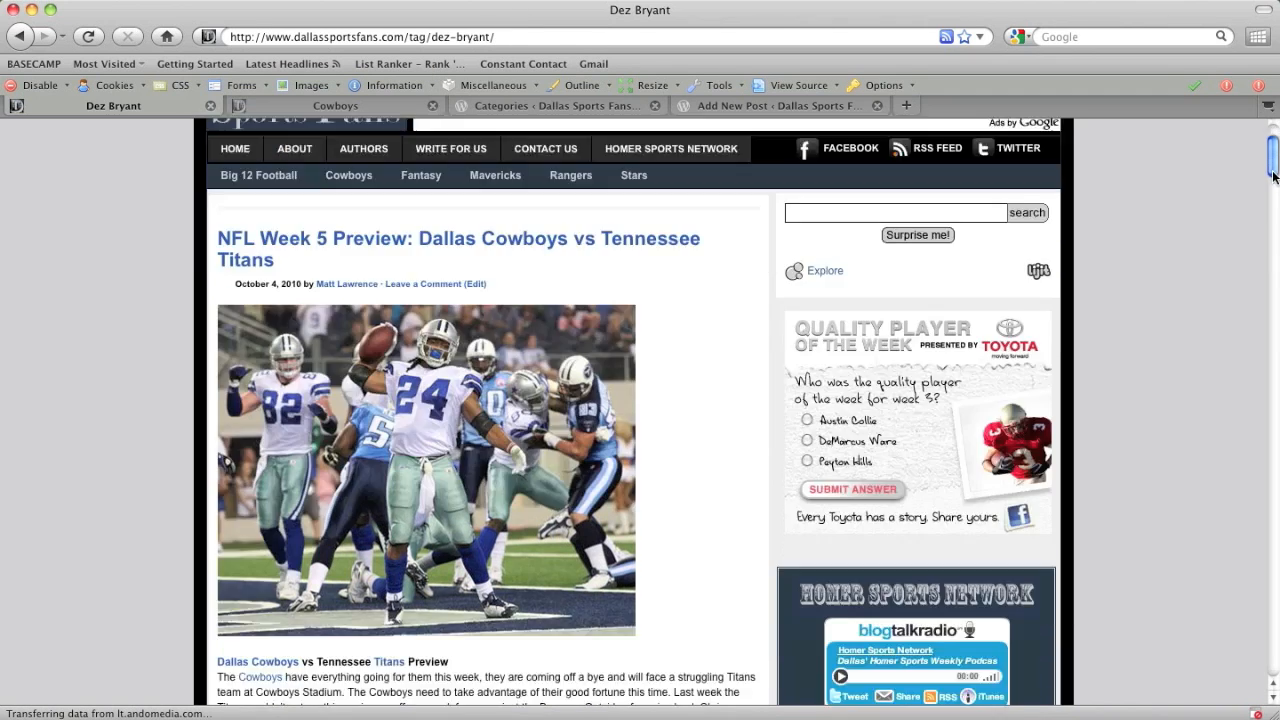
{"action": "scroll", "scroll_direction": "down", "scroll_amount": 3}
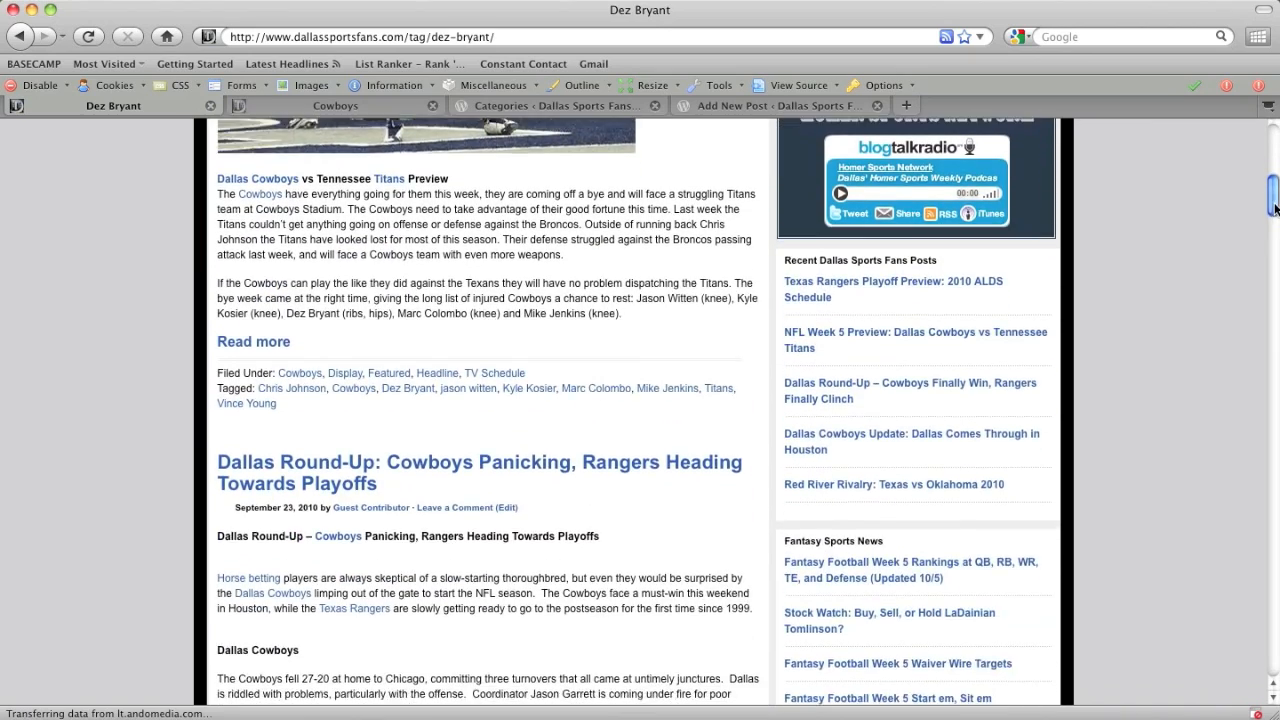
{"action": "scroll", "scroll_direction": "down", "scroll_amount": 3}
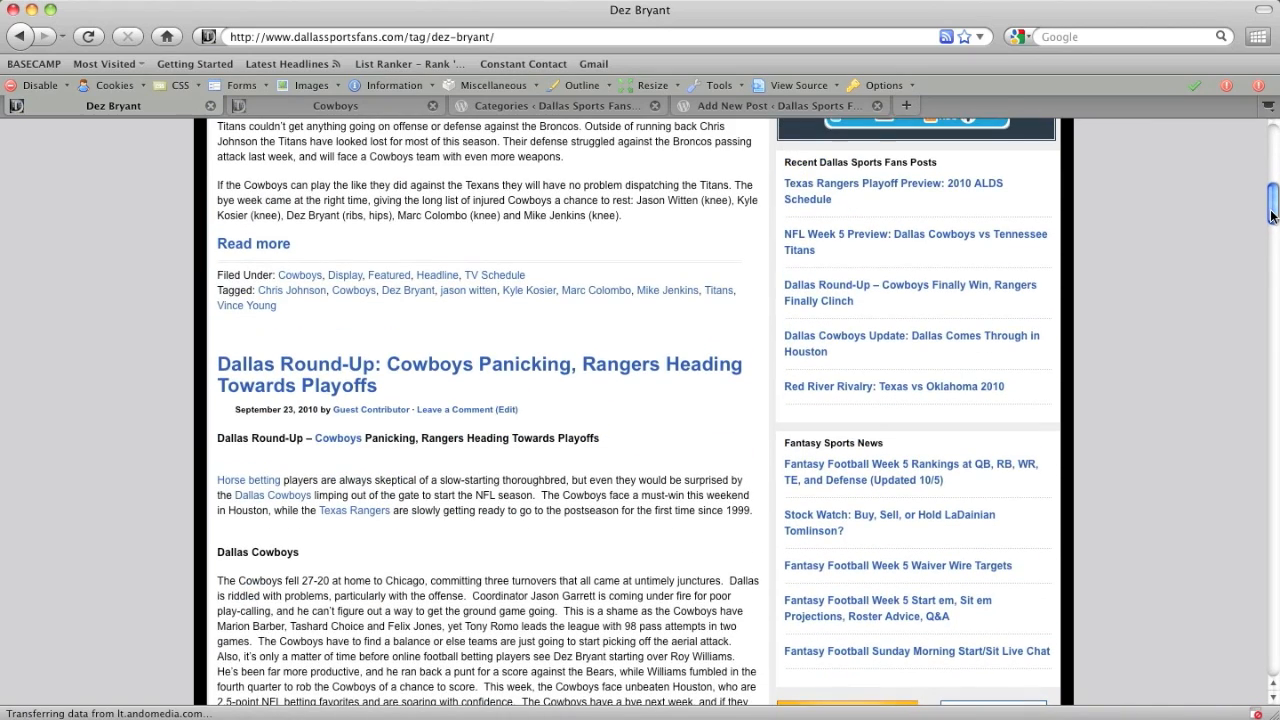
{"action": "scroll", "scroll_direction": "down", "scroll_amount": 3}
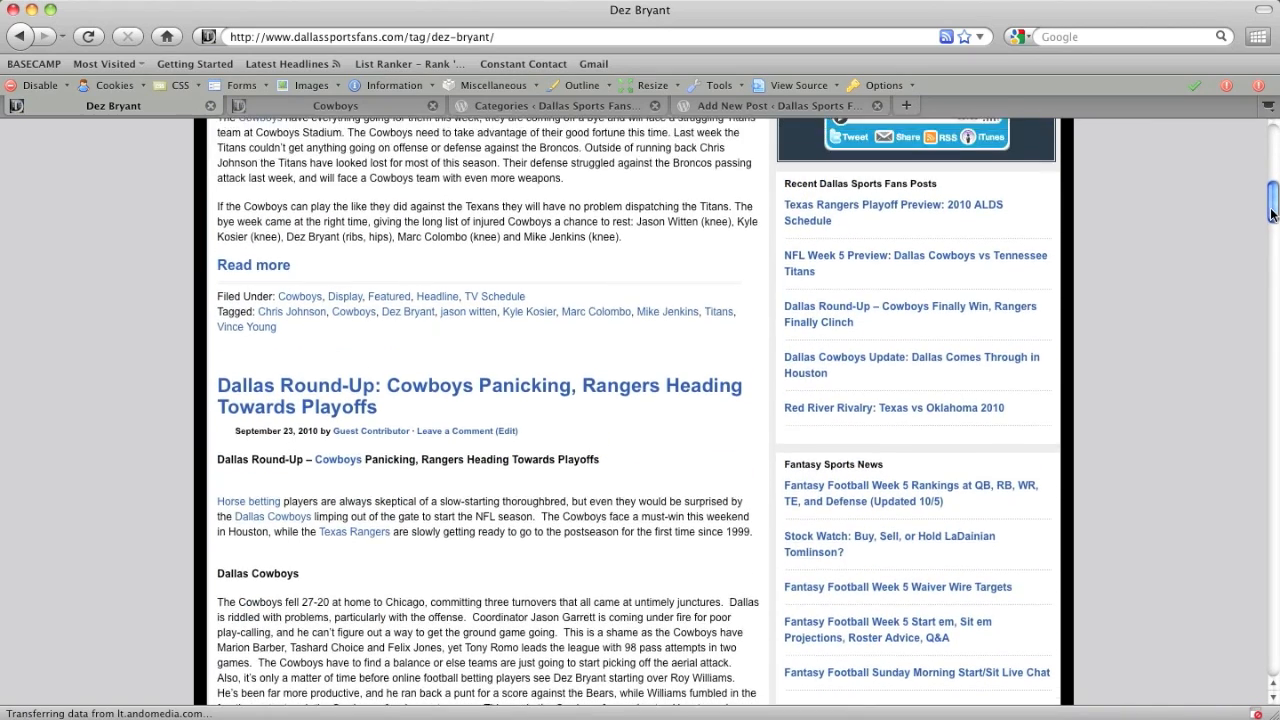
{"action": "scroll", "scroll_direction": "down", "scroll_amount": 3}
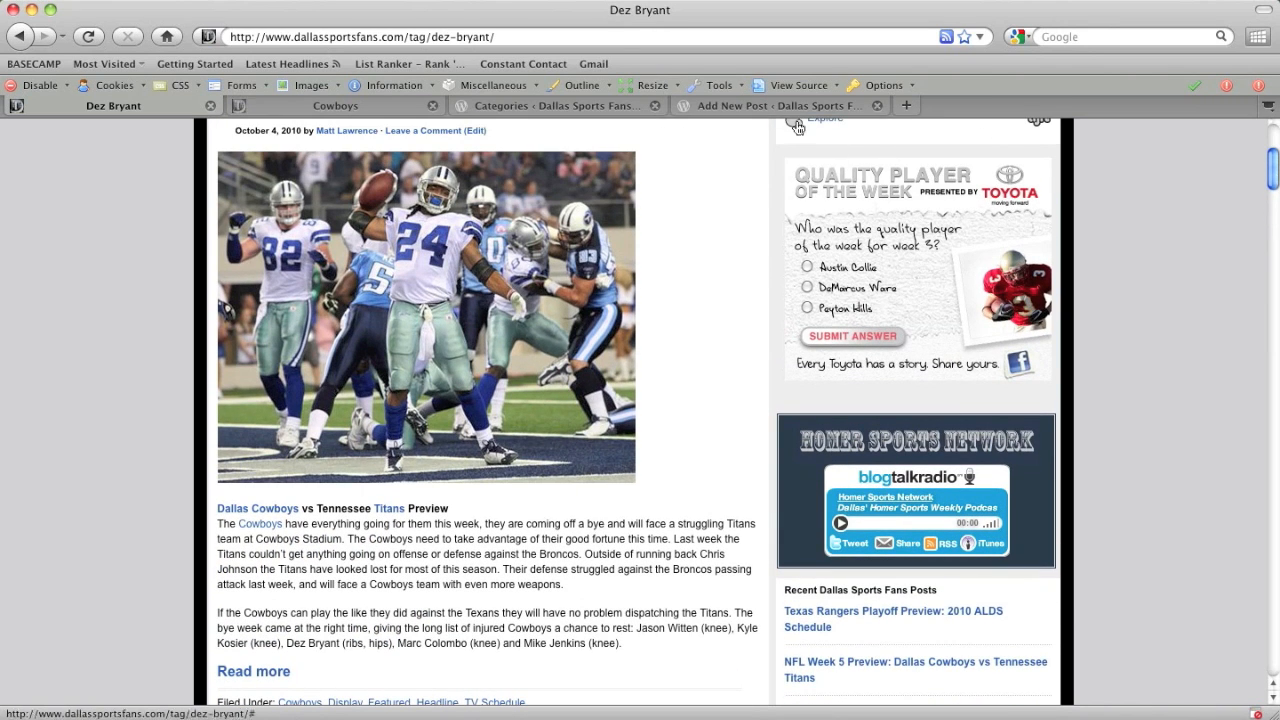
{"action": "left_click", "coordinate": [780, 104]}
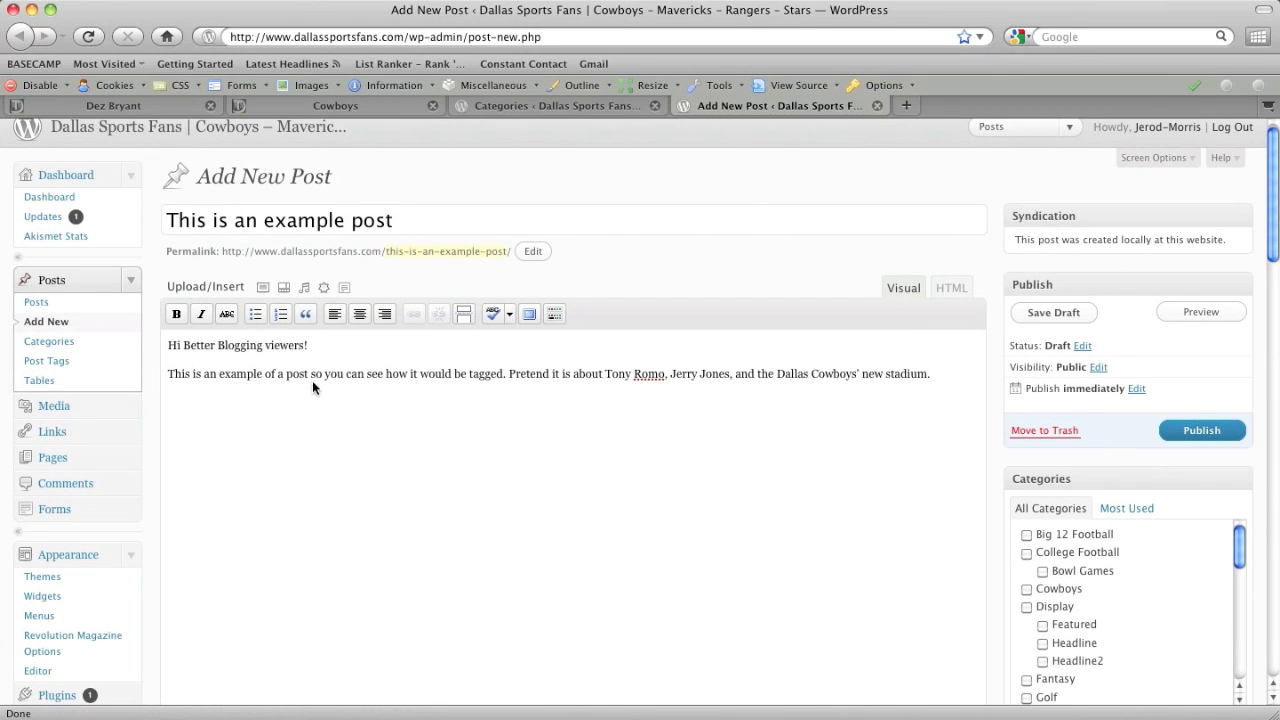
{"action": "mouse_move", "coordinate": [544, 388]}
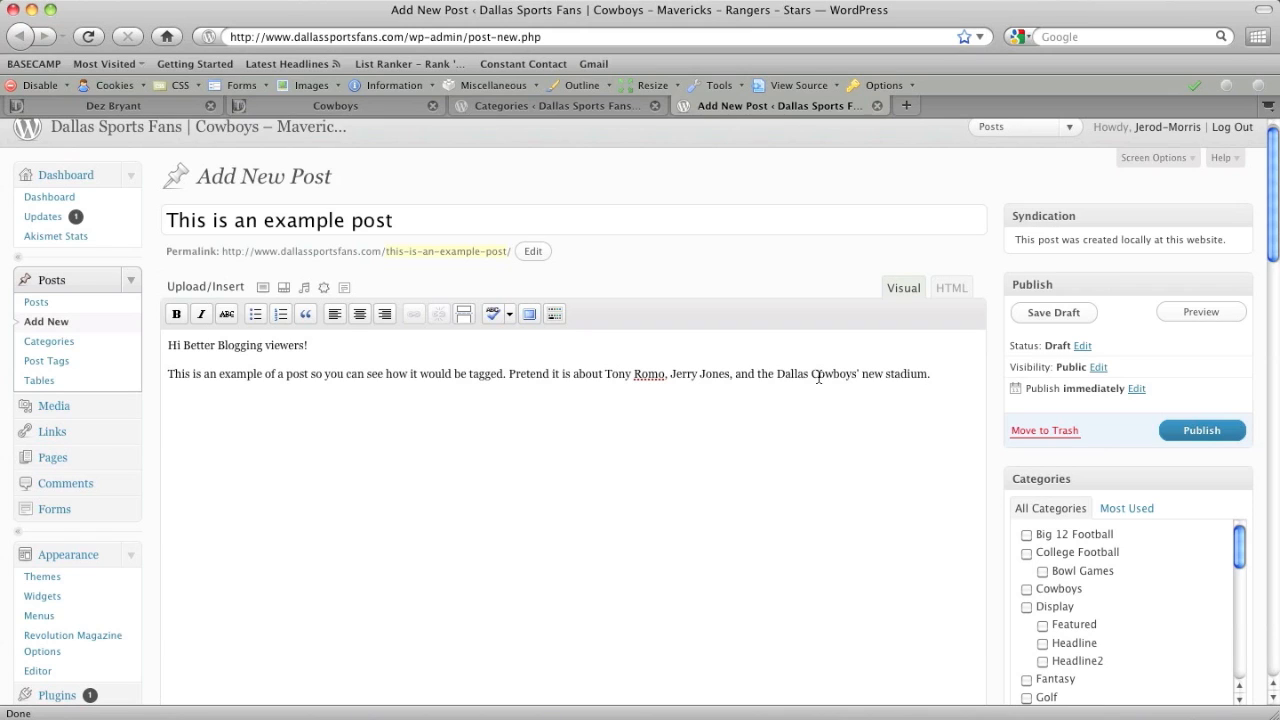
{"action": "mouse_move", "coordinate": [1238, 558]}
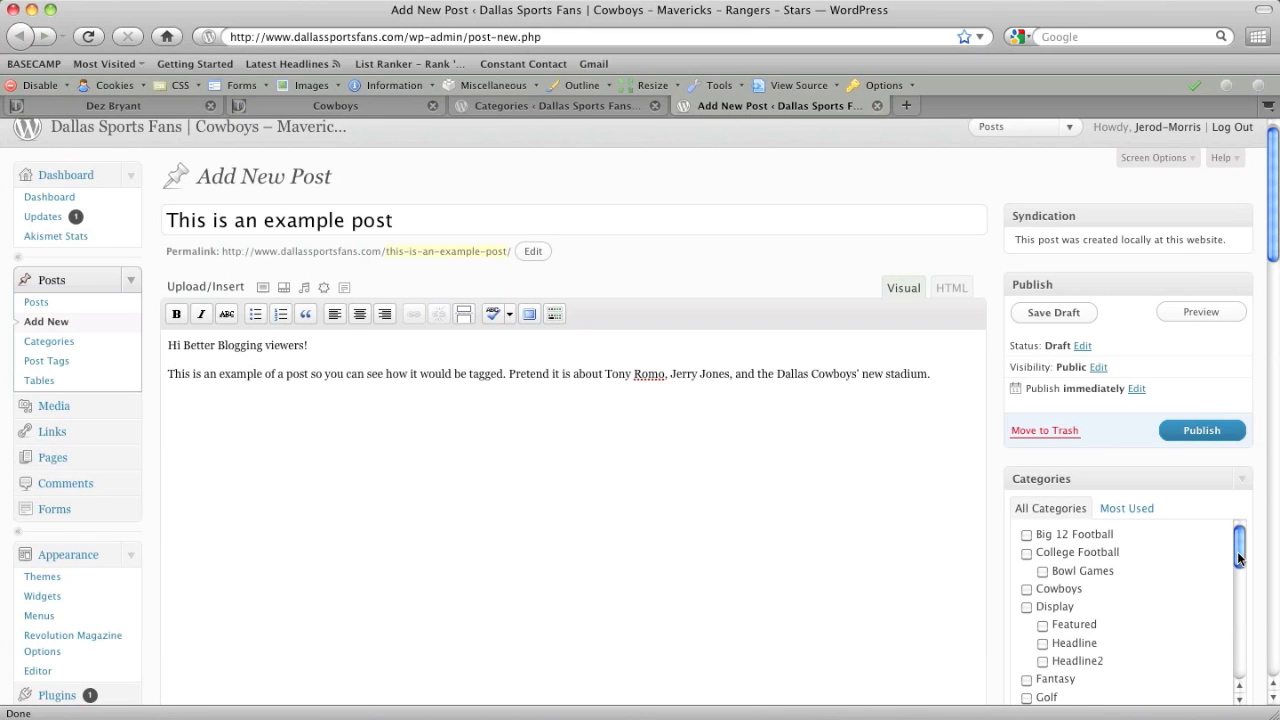
Tick the Cowboys checkbox in the Categories box, leaving the other categories unchecked.
{"action": "scroll", "scroll_direction": "down", "scroll_amount": 3}
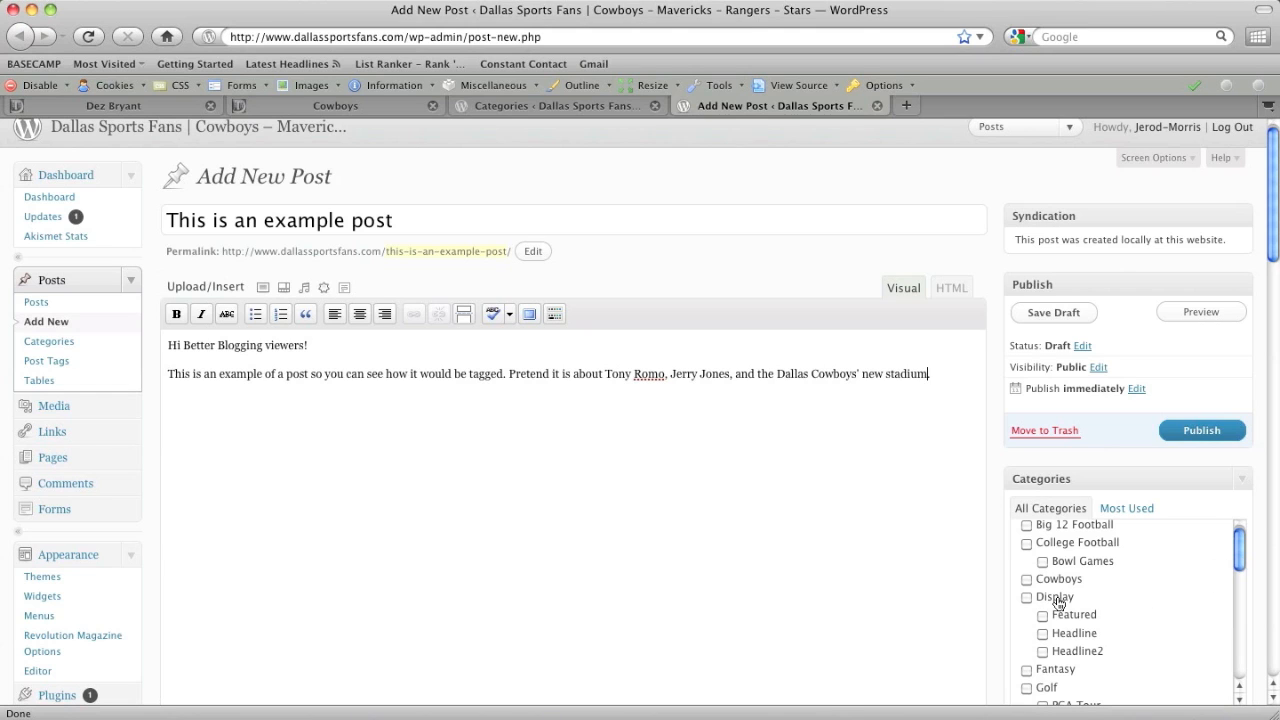
{"action": "left_click", "coordinate": [1026, 580]}
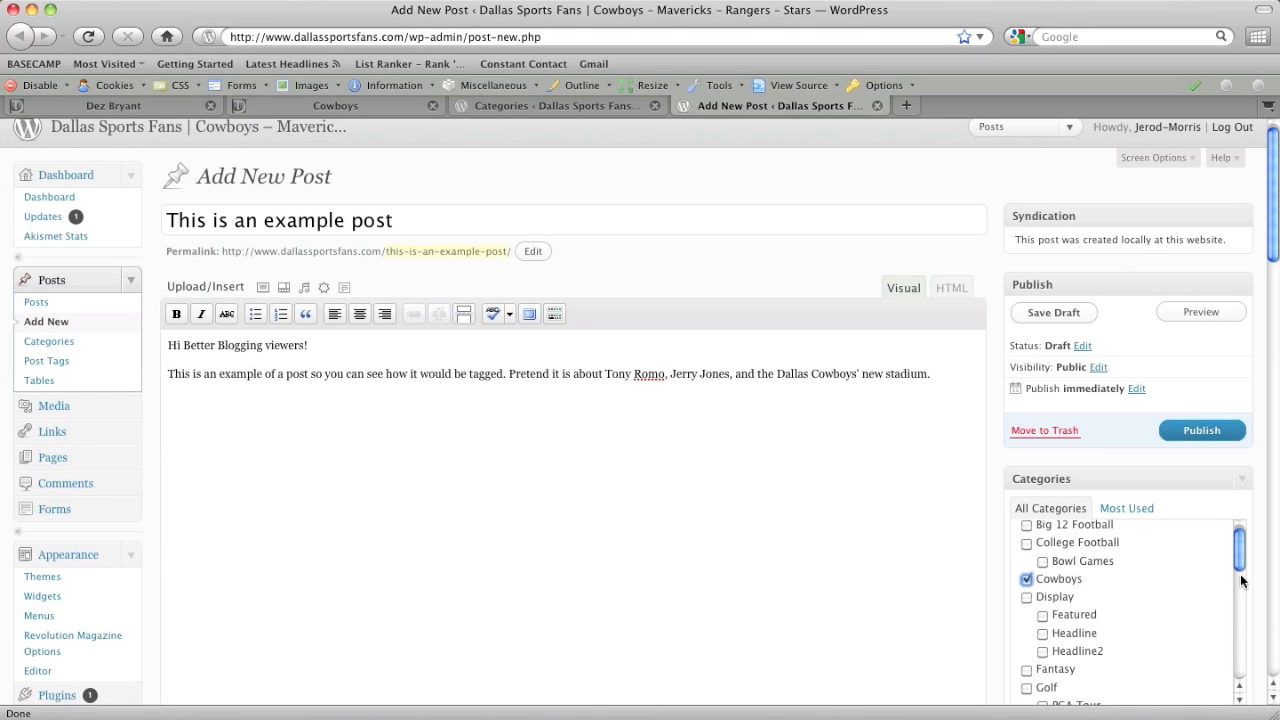
{"action": "scroll", "scroll_direction": "down", "scroll_amount": 3}
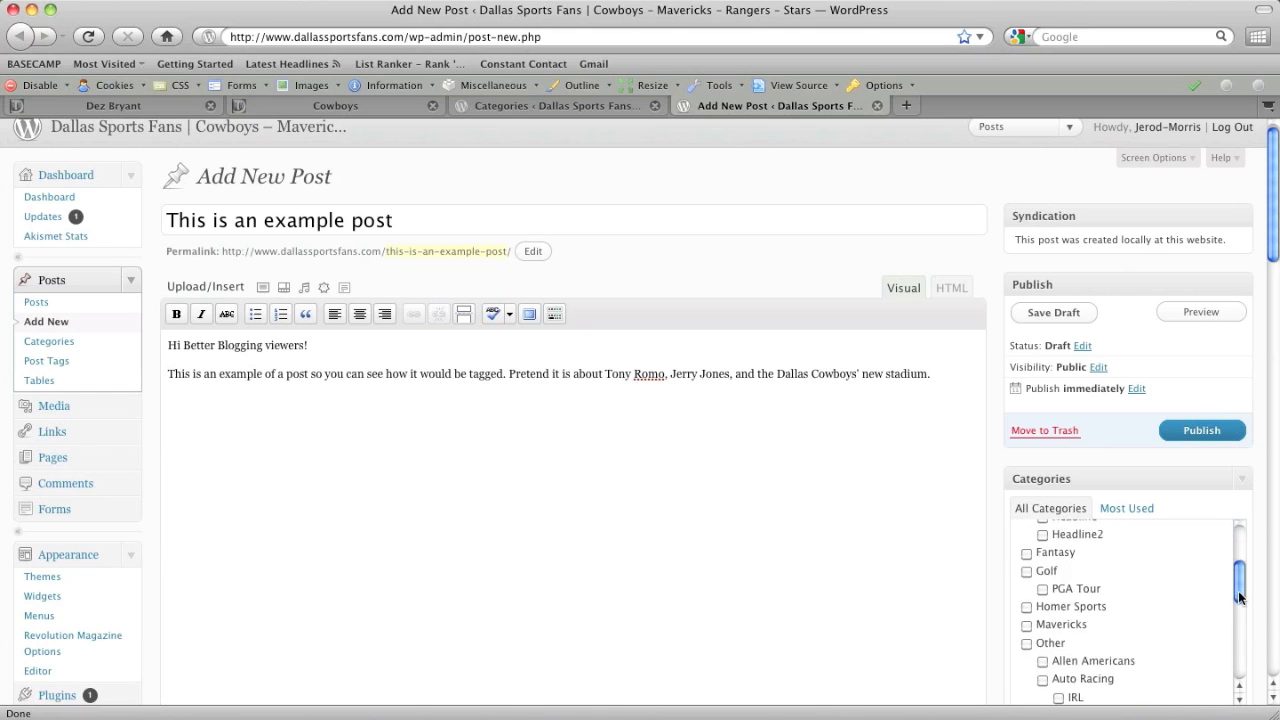
{"action": "scroll", "scroll_direction": "down", "scroll_amount": 3}
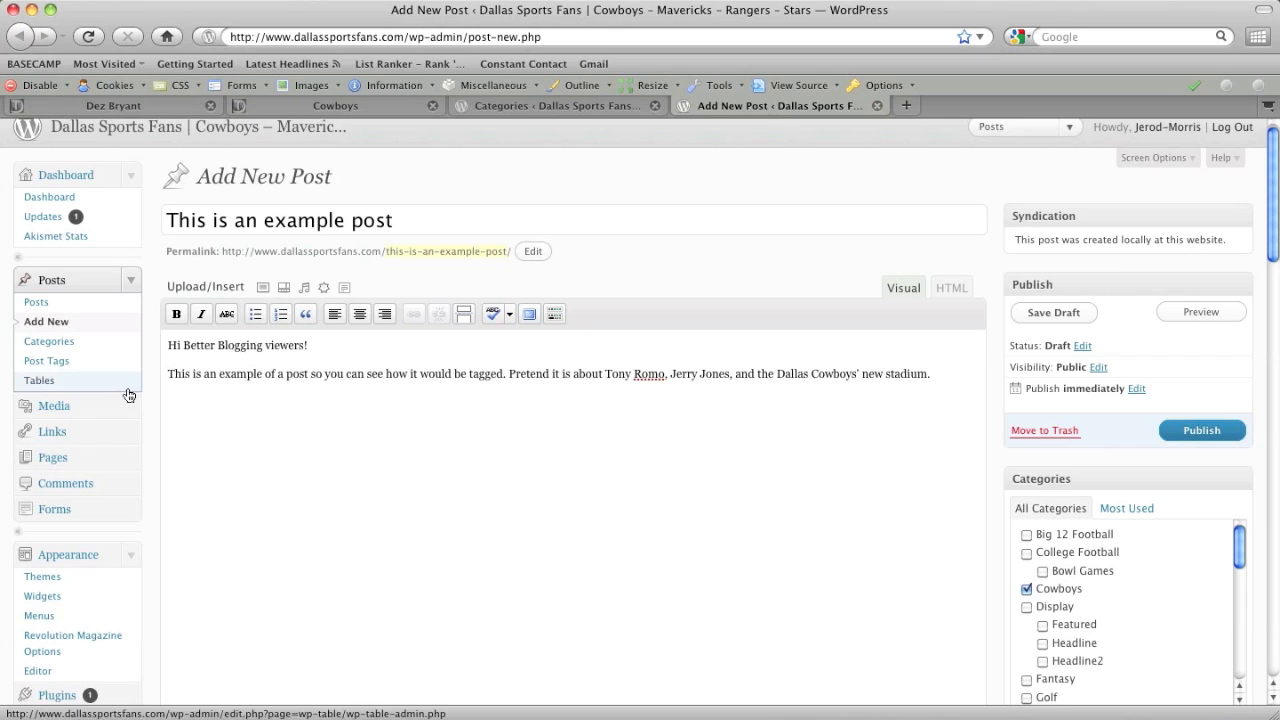
Open Posts > Categories in a new browser tab, keeping the post editor open.
{"action": "right_click", "coordinate": [40, 380]}
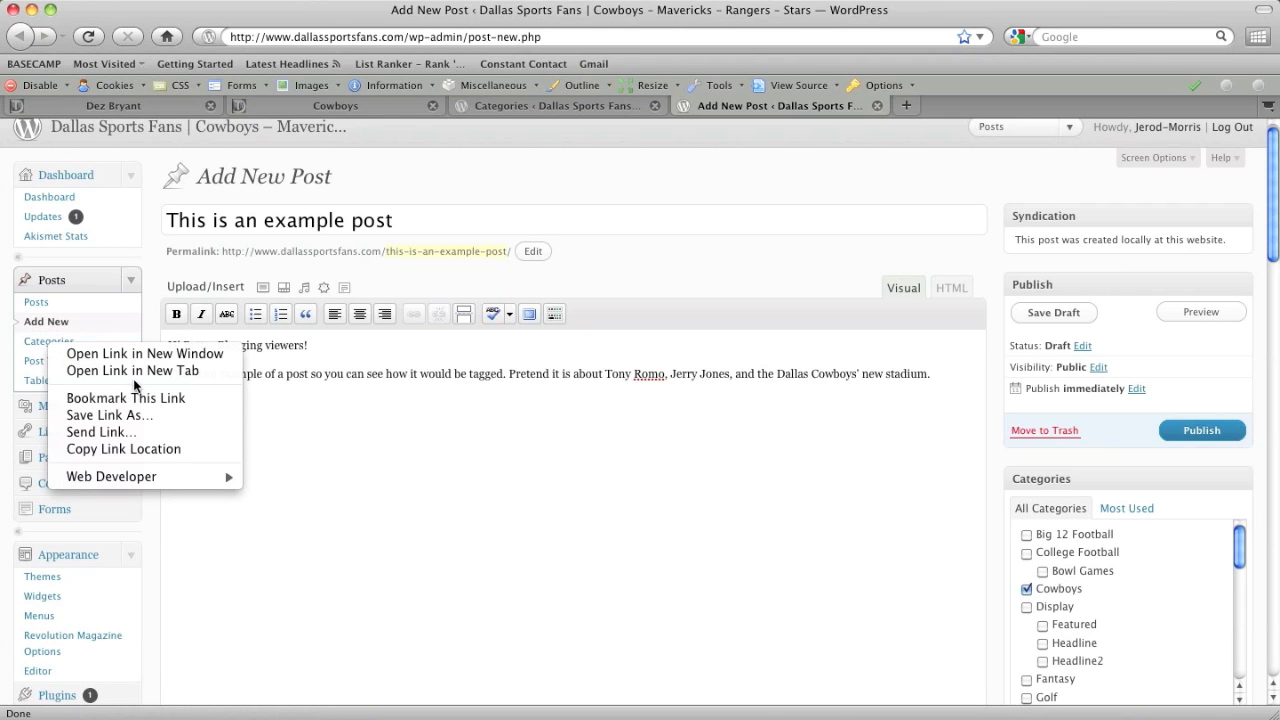
{"action": "left_click", "coordinate": [132, 370]}
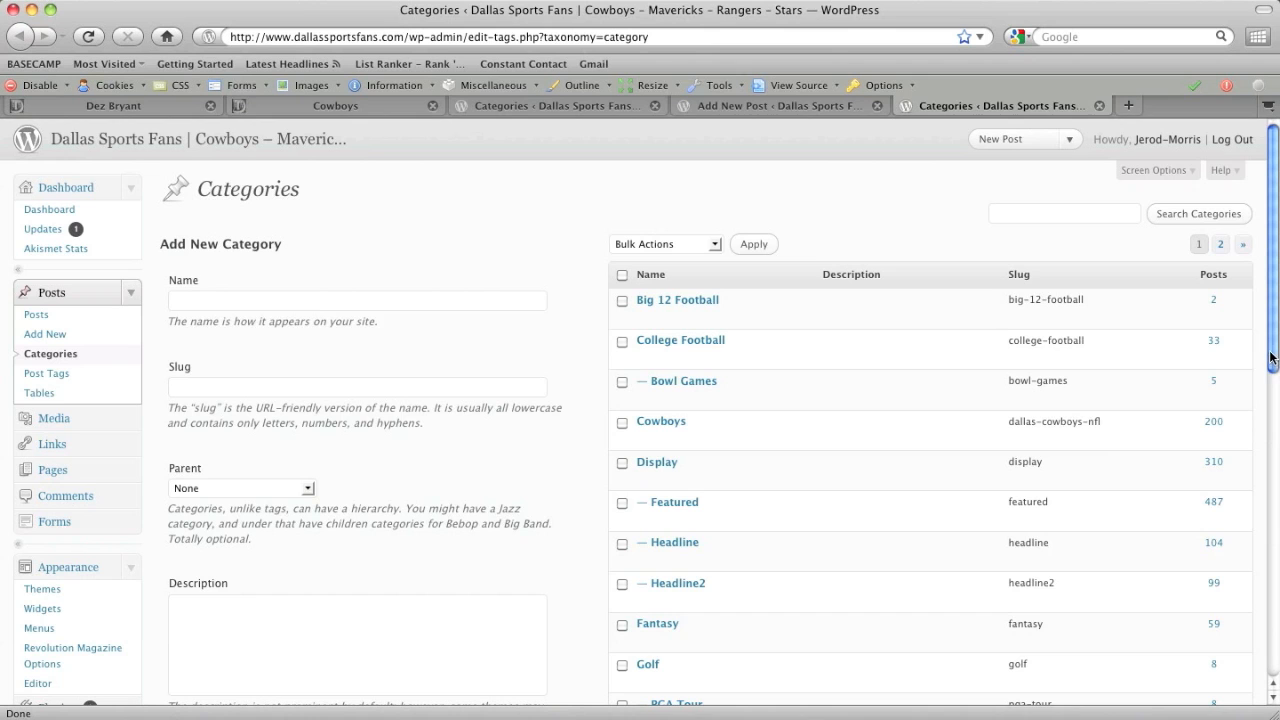
{"action": "scroll", "scroll_direction": "down", "scroll_amount": 3}
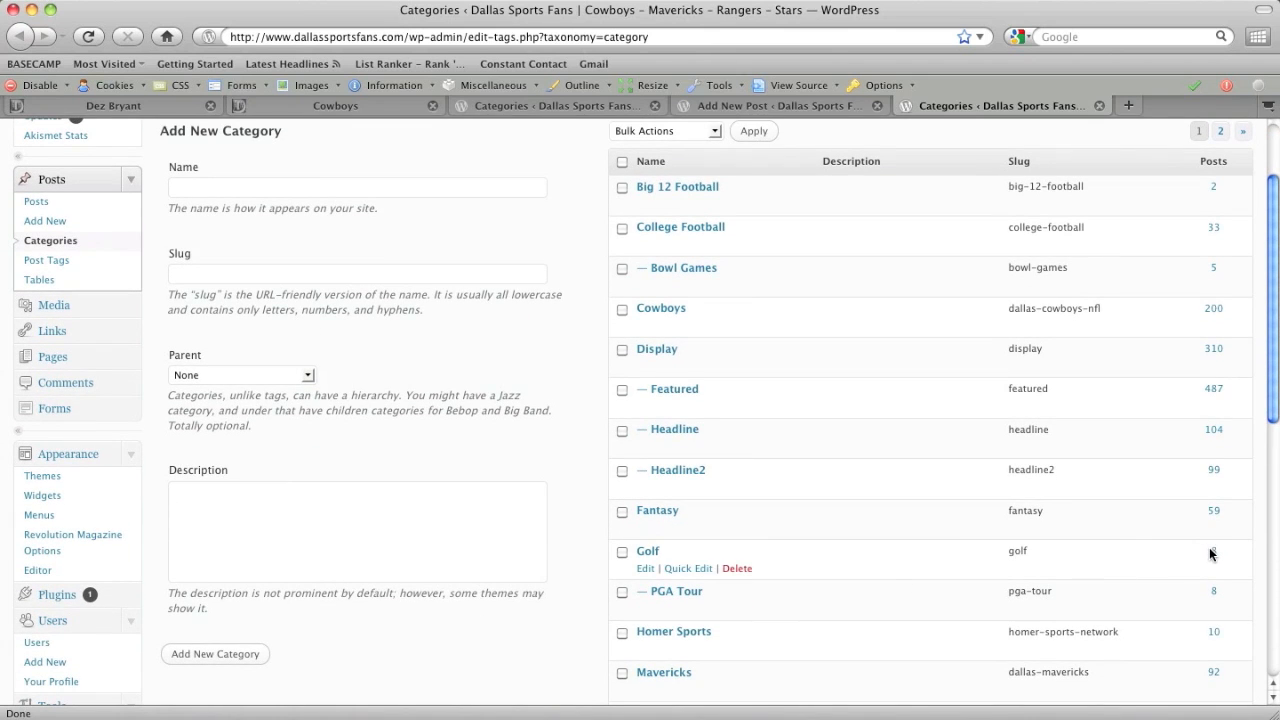
{"action": "mouse_move", "coordinate": [736, 568]}
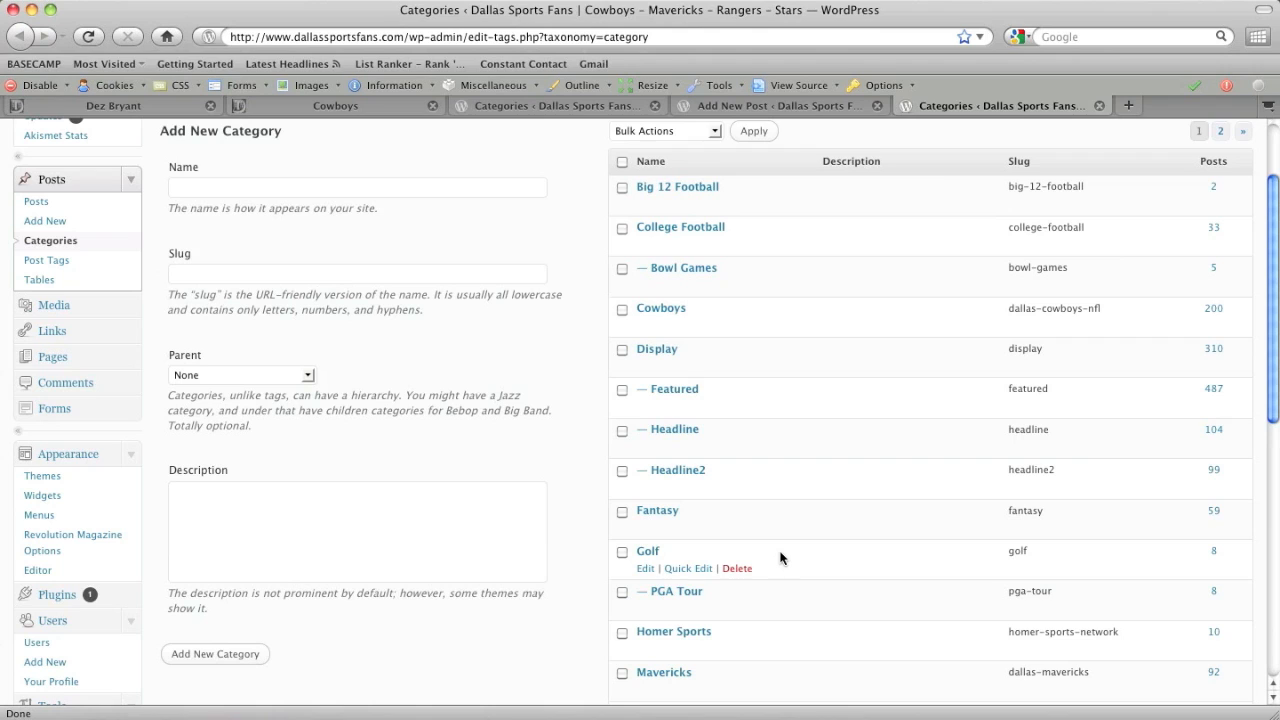
{"action": "mouse_move", "coordinate": [788, 604]}
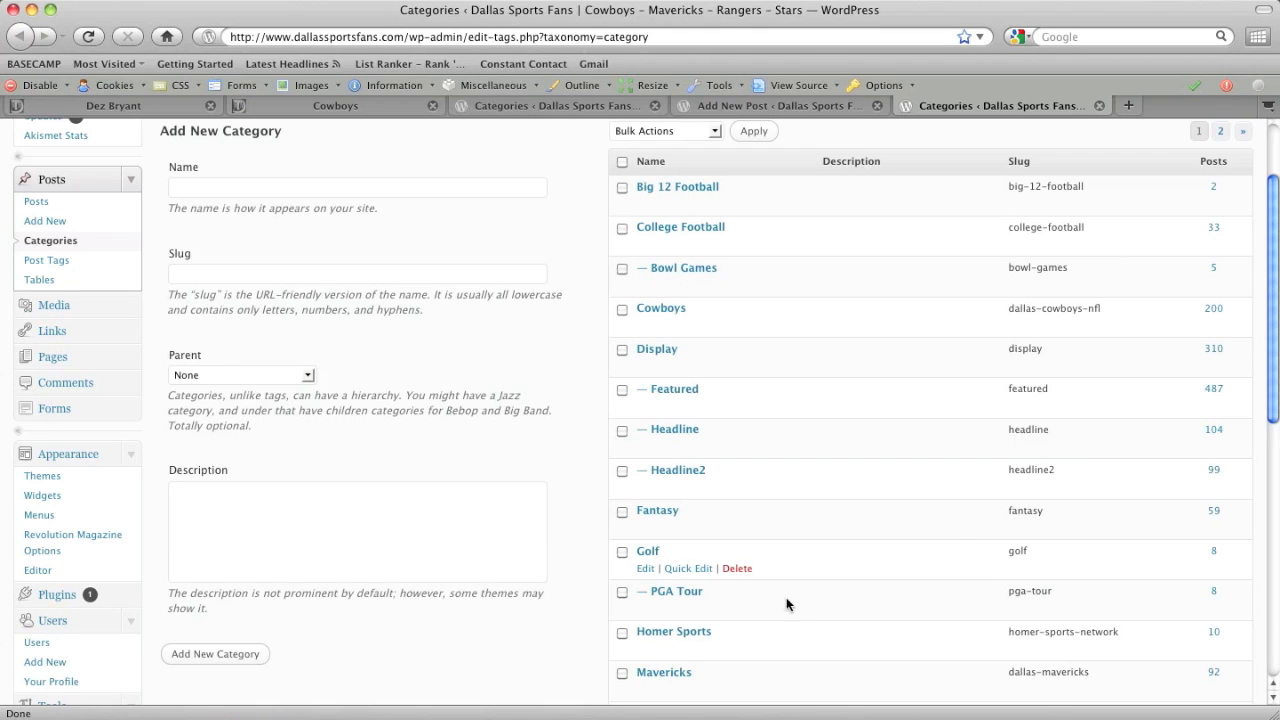
{"action": "mouse_move", "coordinate": [620, 196]}
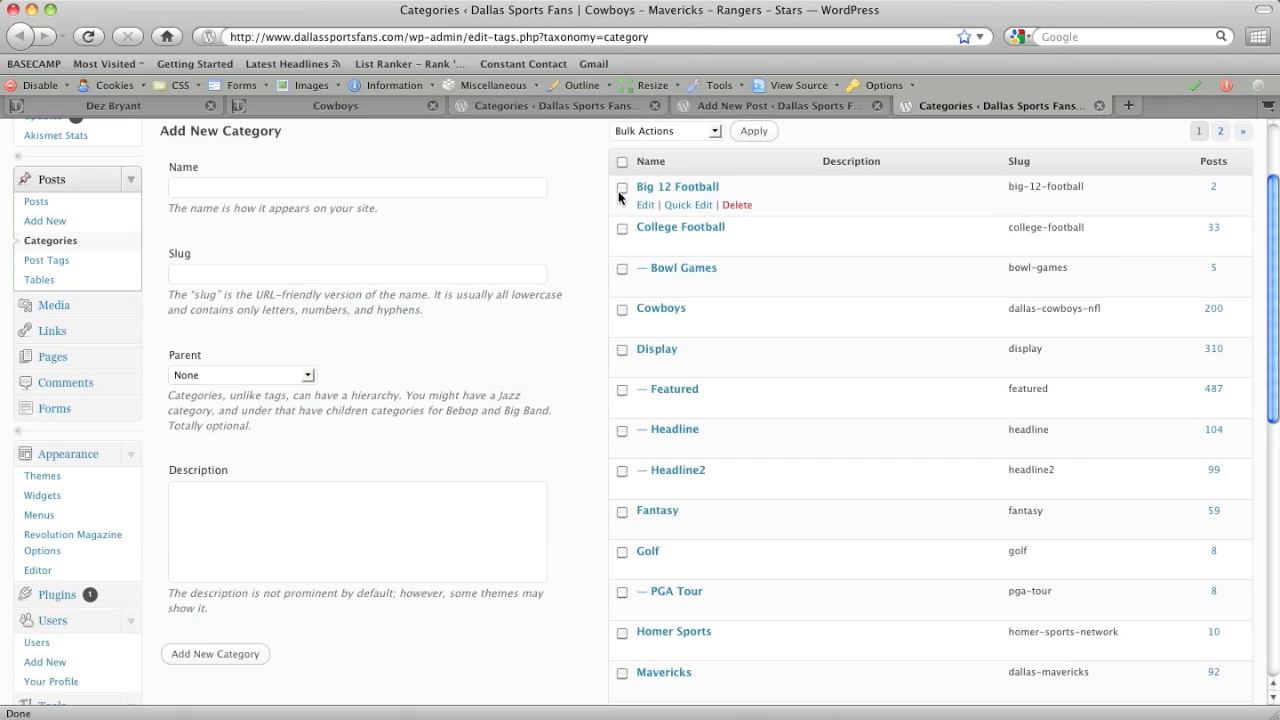
{"action": "mouse_move", "coordinate": [604, 192]}
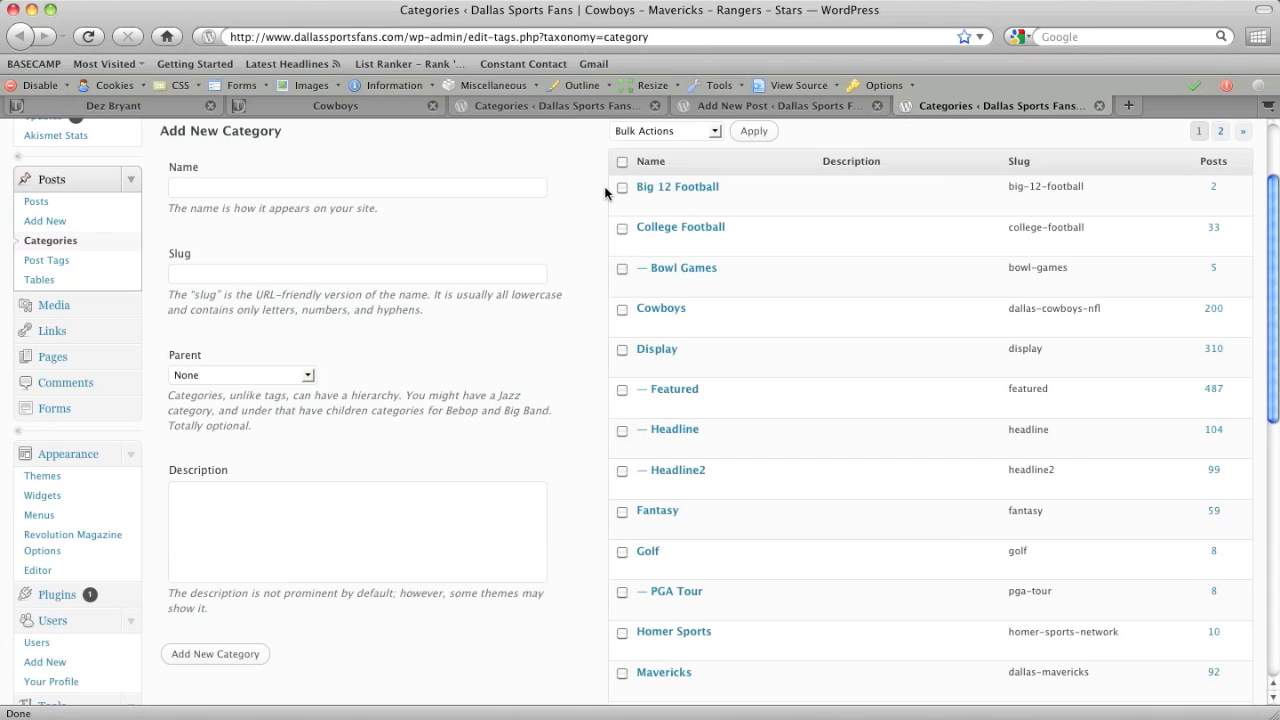
Back in the post editor, add the tags tony romo and jerry jones in Post Tags.
{"action": "left_click", "coordinate": [772, 104]}
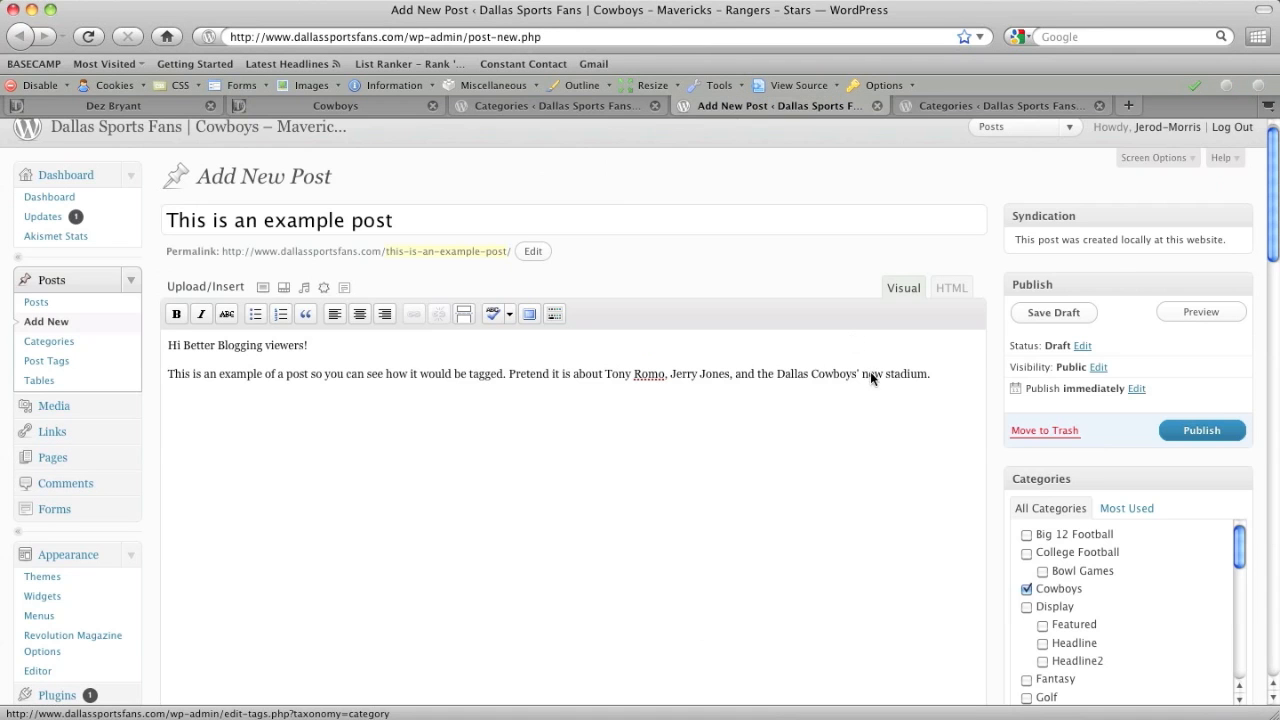
{"action": "mouse_move", "coordinate": [1272, 256]}
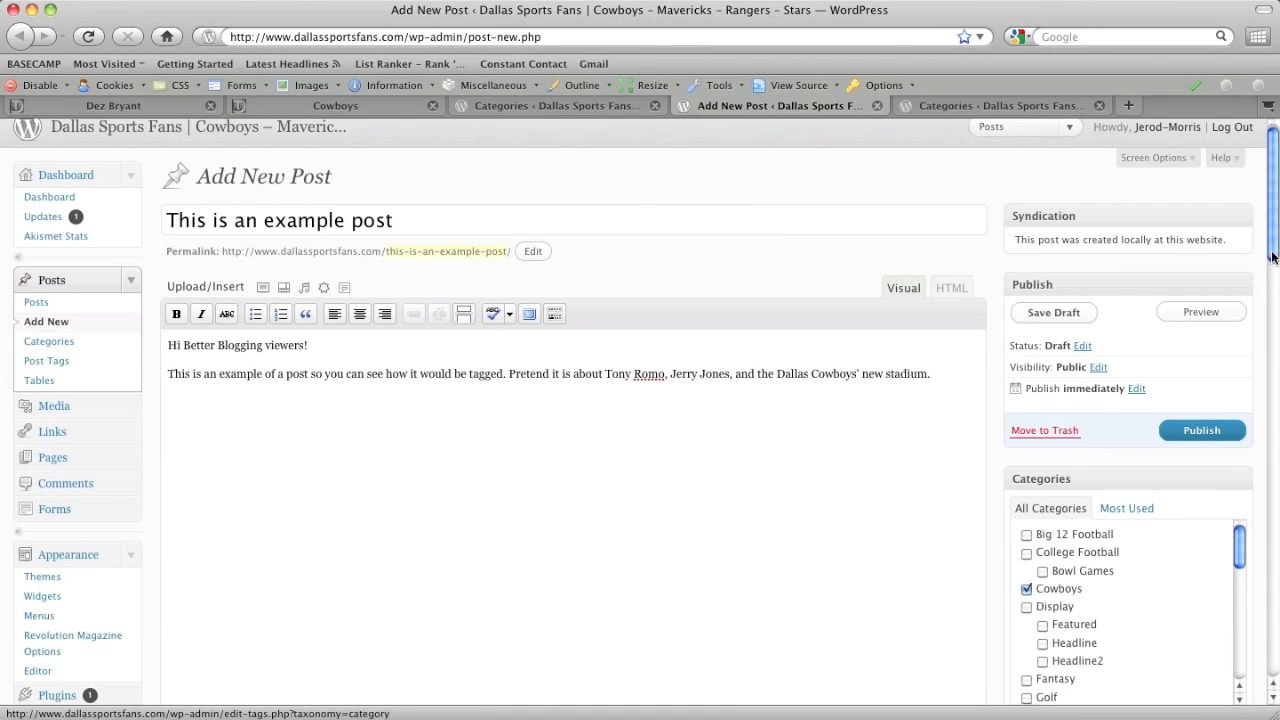
{"action": "scroll", "scroll_direction": "down", "scroll_amount": 3}
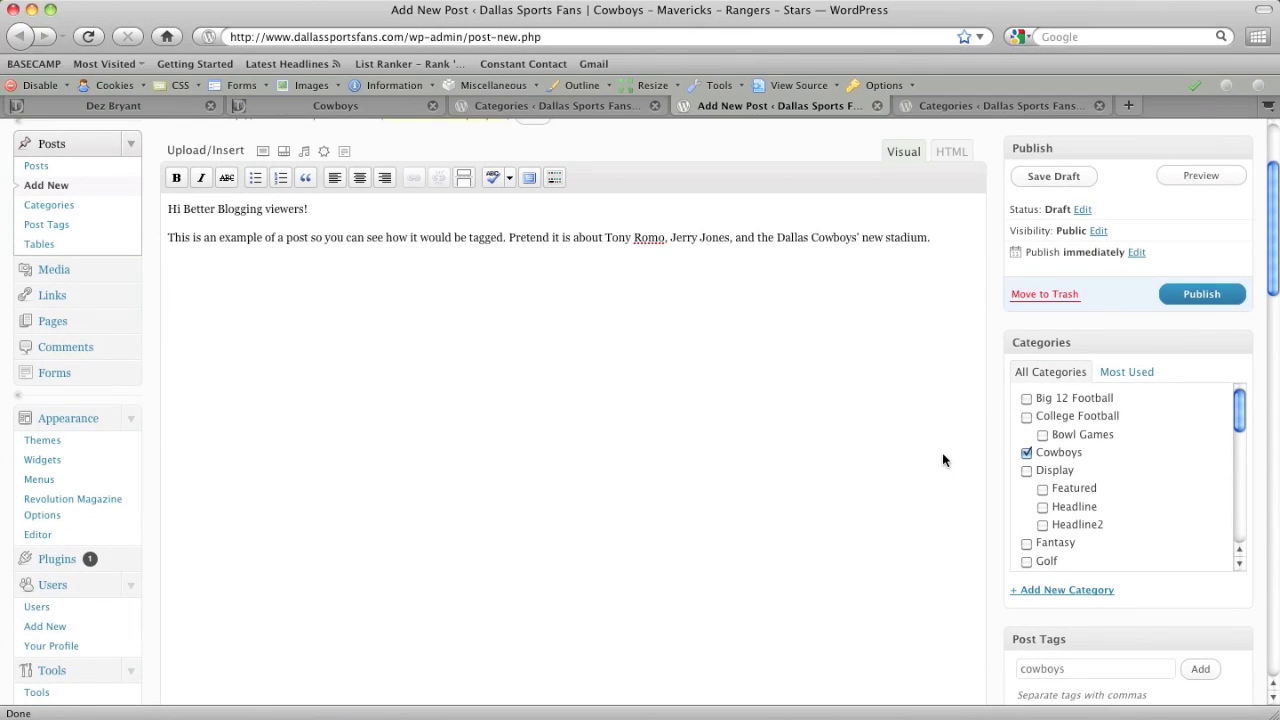
{"action": "mouse_move", "coordinate": [908, 440]}
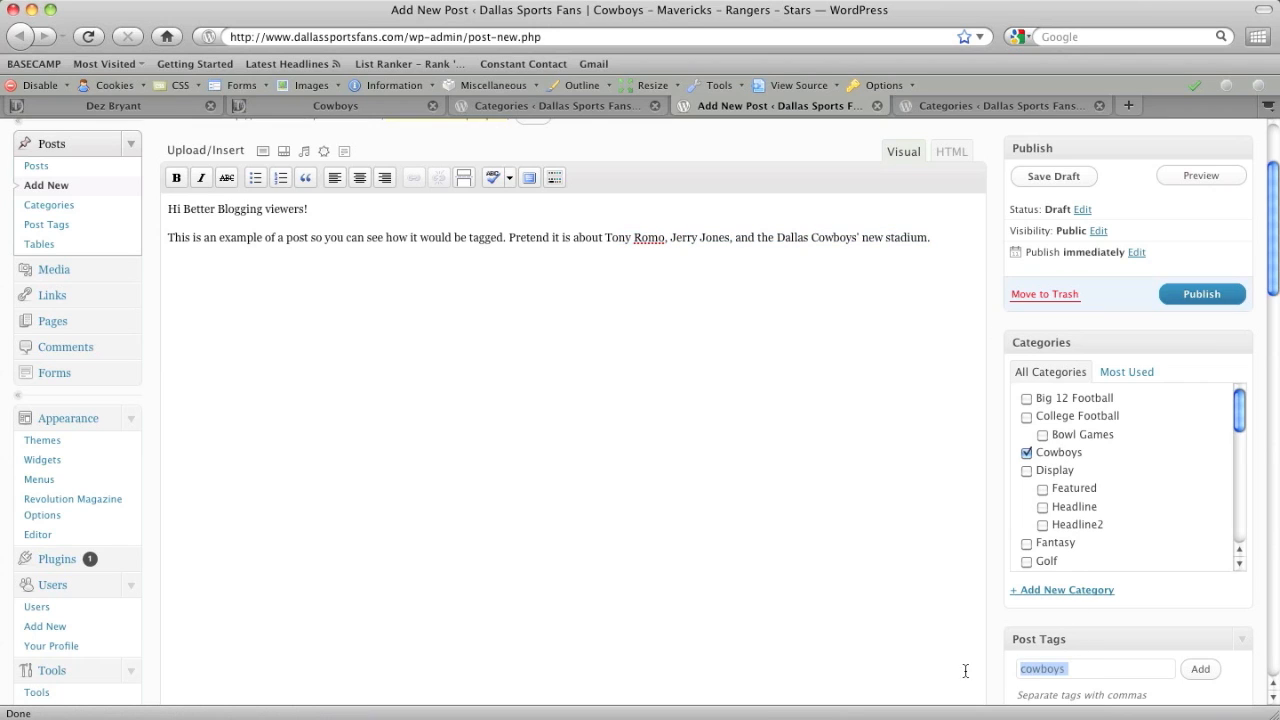
{"action": "type", "text": "tony romo"}
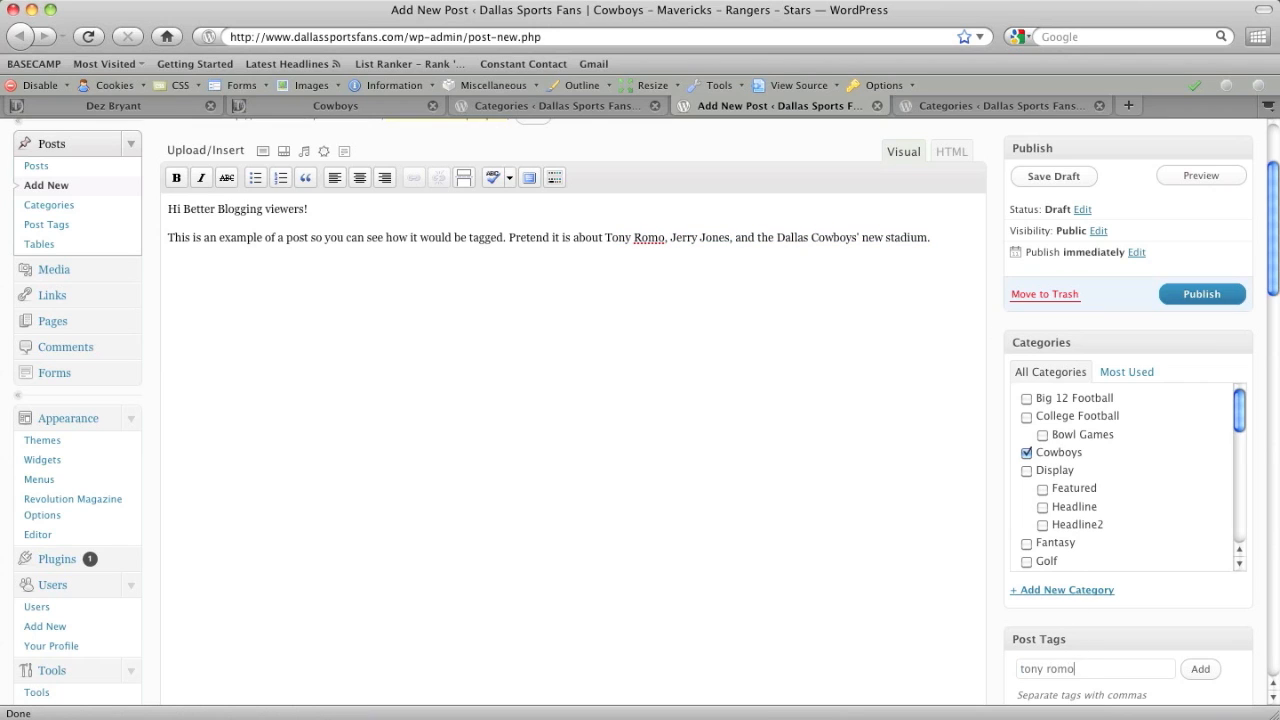
{"action": "type", "text": "je"}
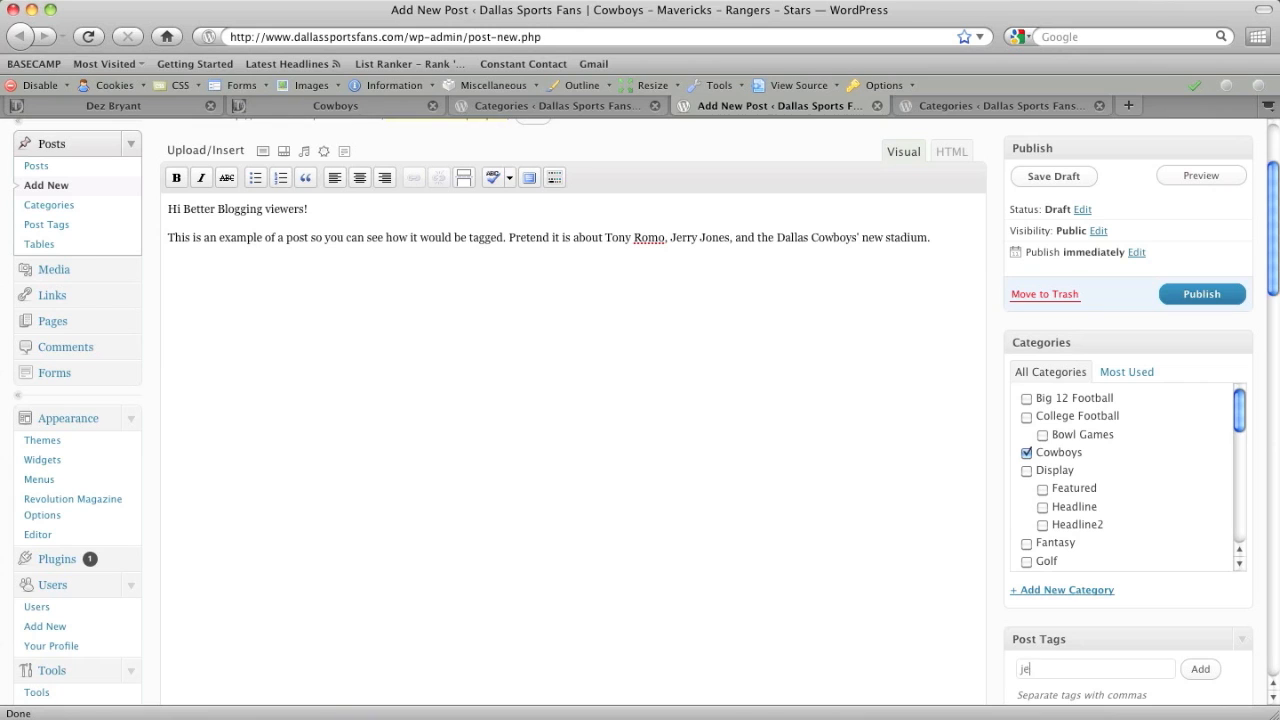
{"action": "type", "text": "jerry jones"}
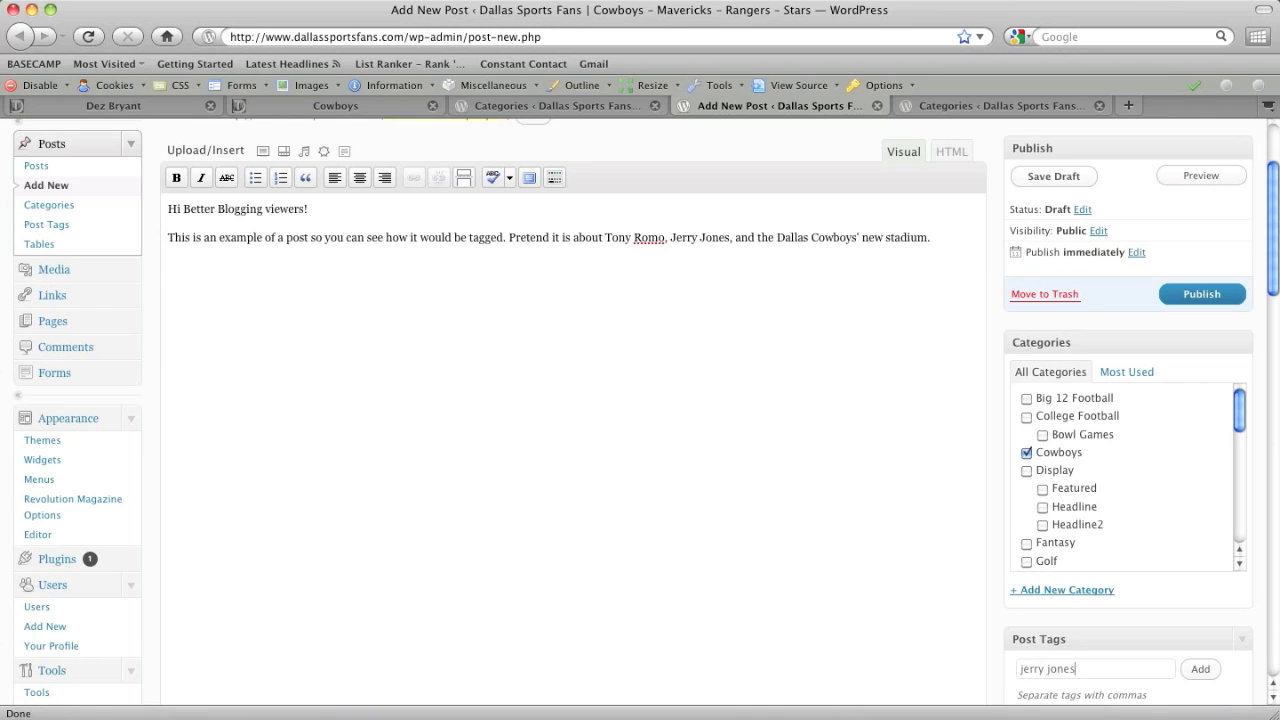
{"action": "left_click", "coordinate": [1200, 668]}
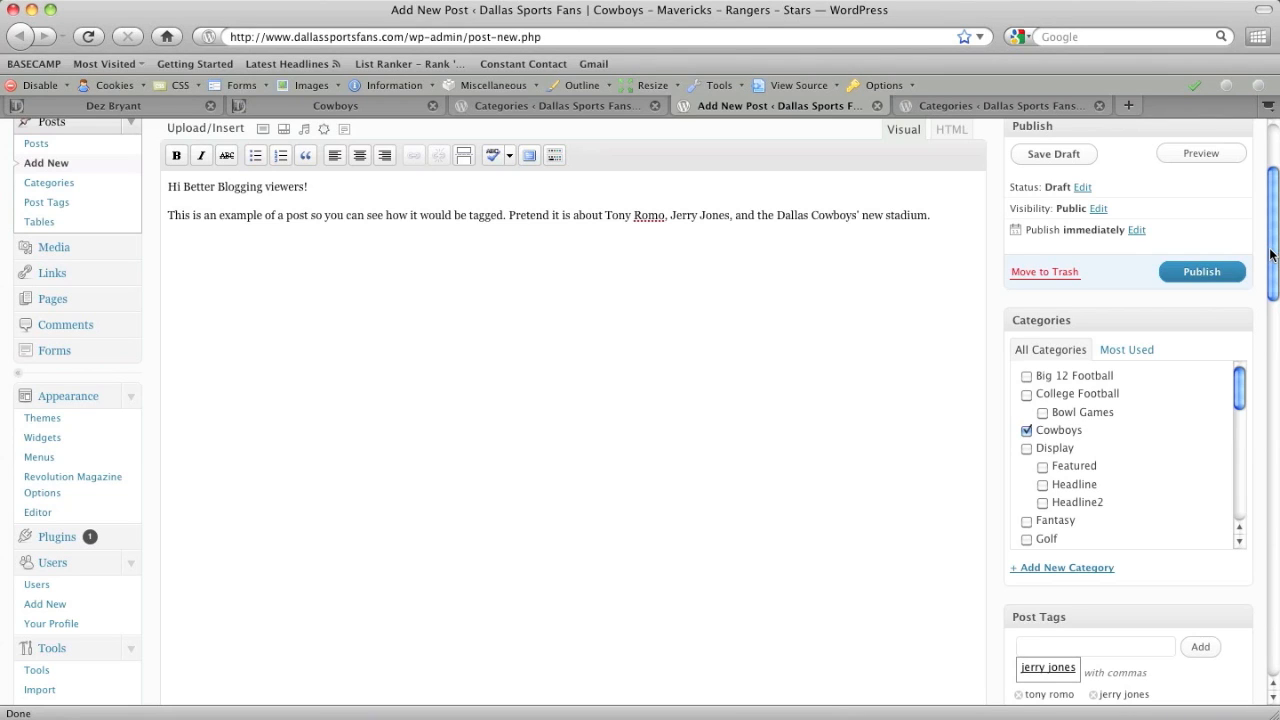
Return to the Post Tags field ready to enter another tag.
{"action": "left_click", "coordinate": [1094, 646]}
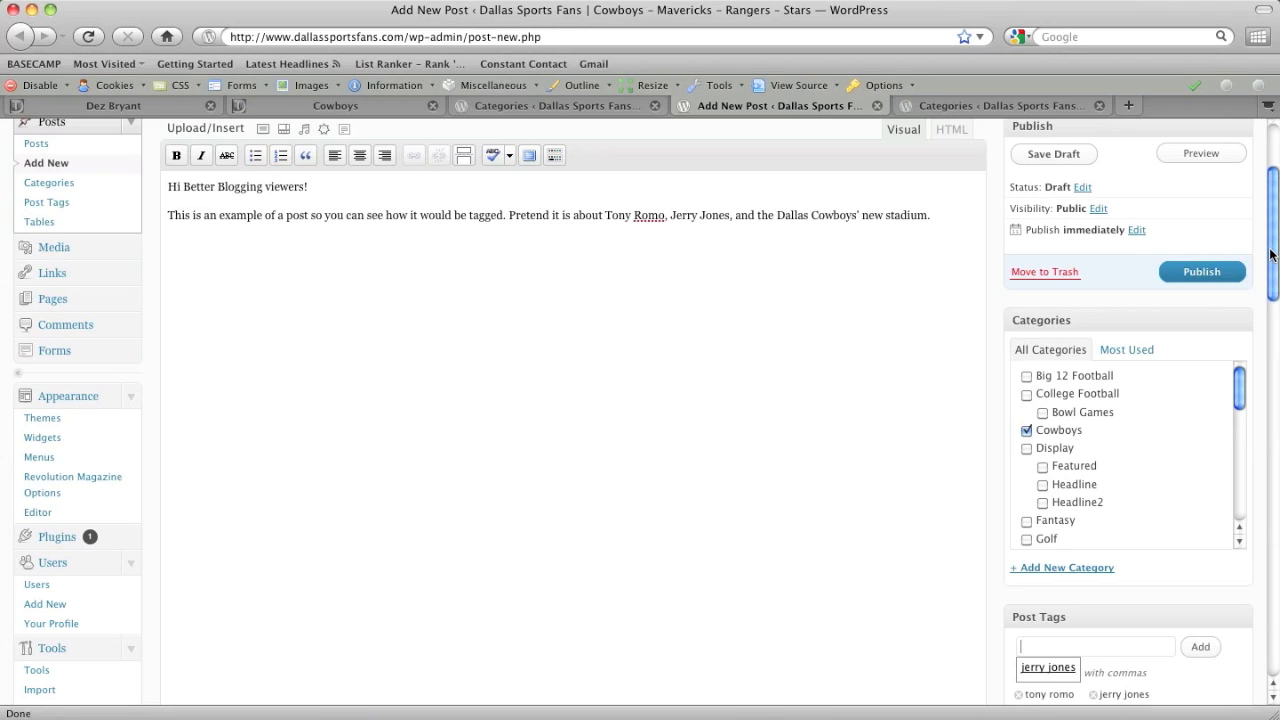
{"action": "left_click", "coordinate": [1096, 644]}
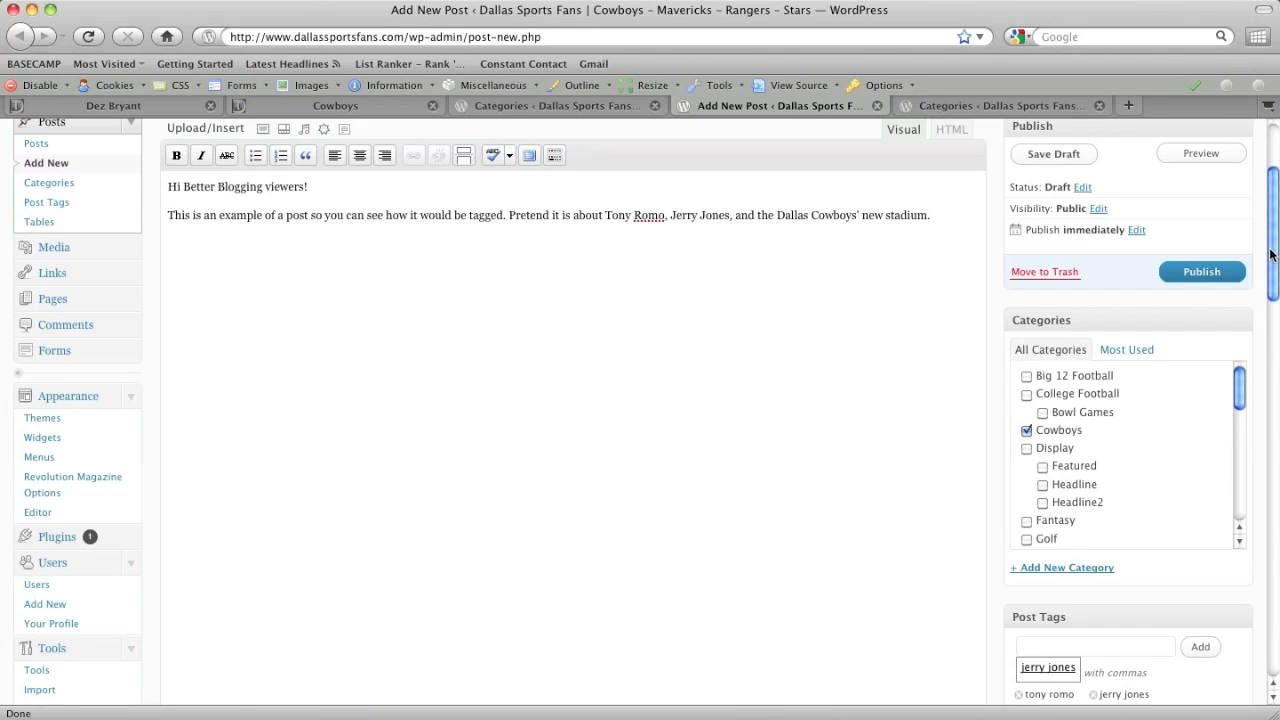
{"action": "left_click", "coordinate": [1200, 272]}
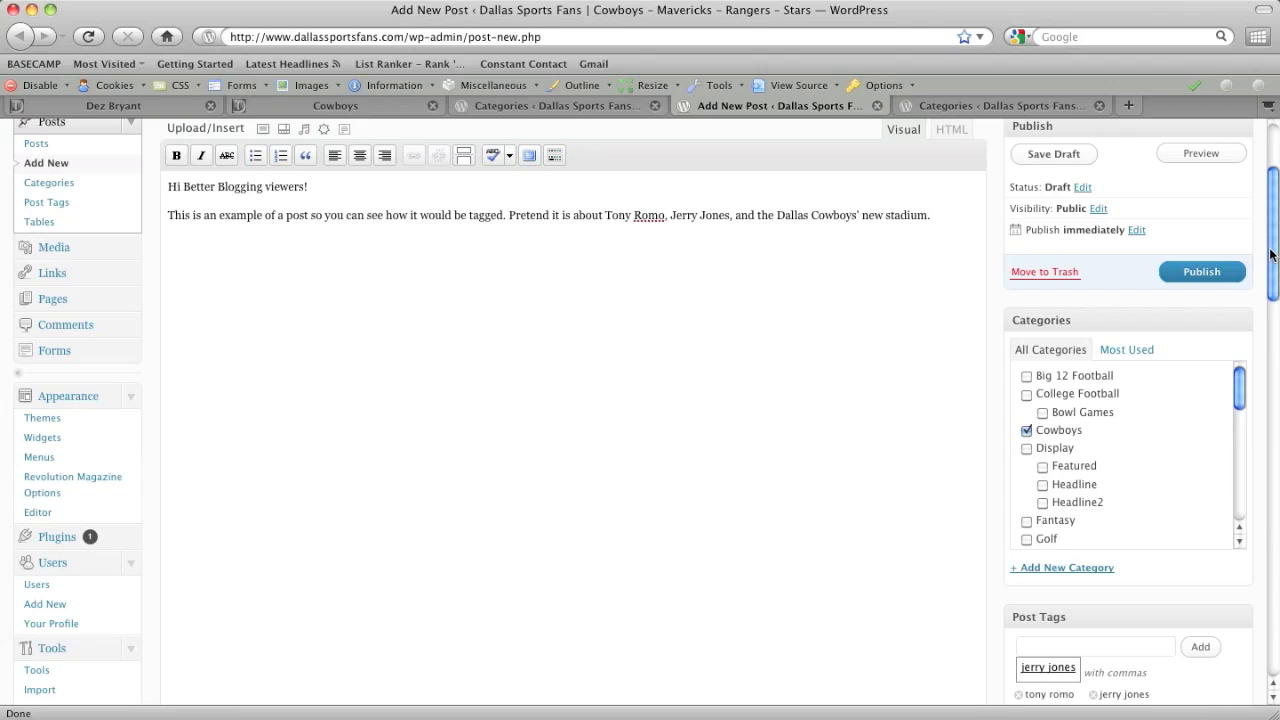
Enter cowboys and choose Cowboys Stadium from the tag suggestions.
{"action": "type", "text": "cowboys"}
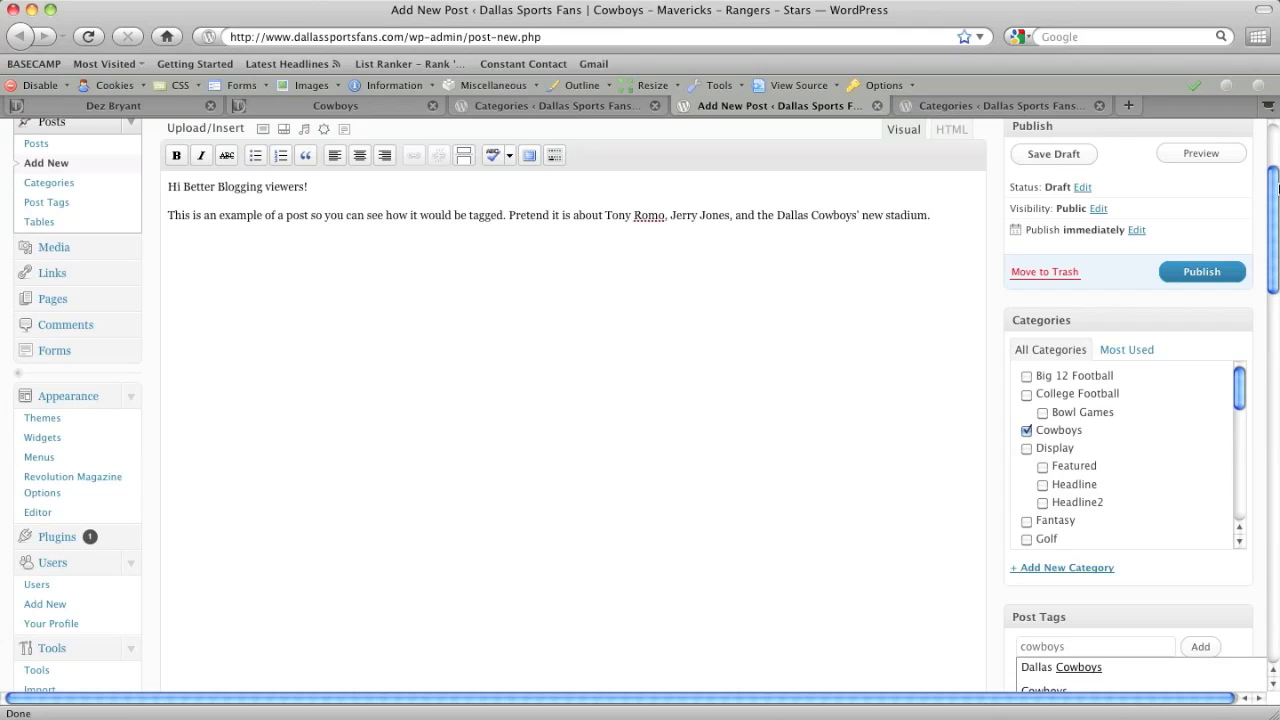
{"action": "scroll", "scroll_direction": "down", "scroll_amount": 3}
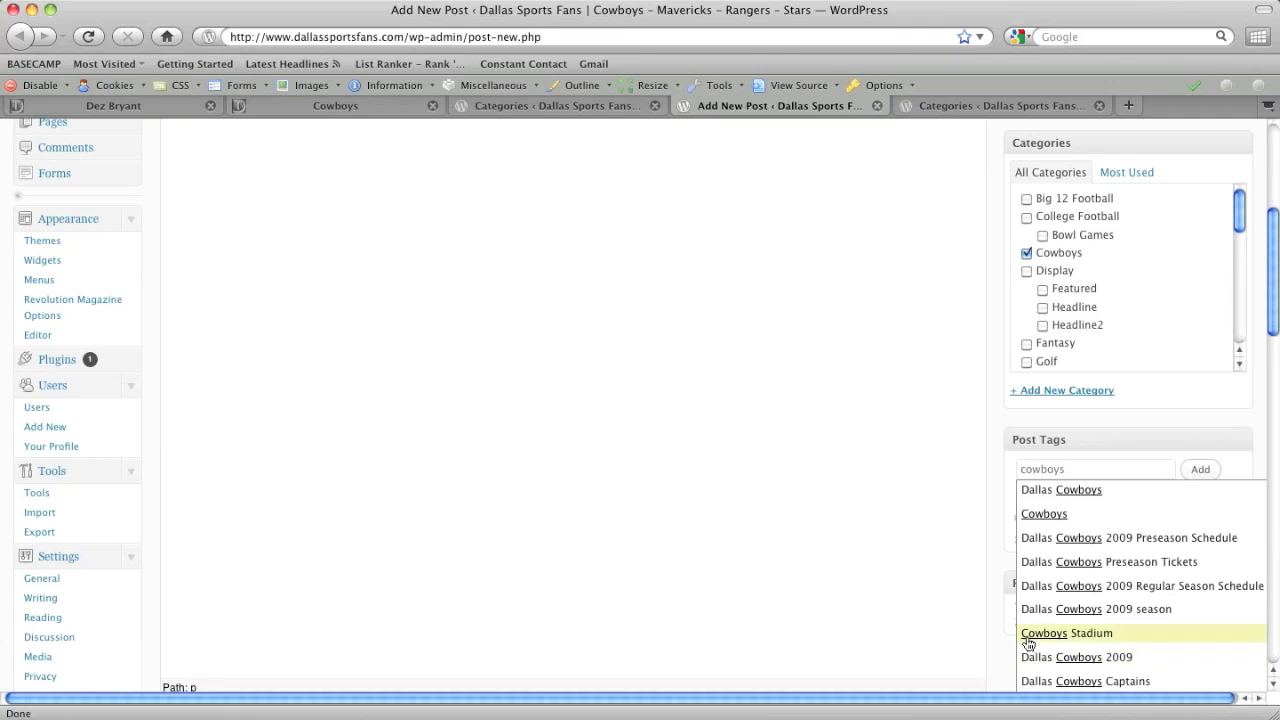
{"action": "left_click", "coordinate": [1066, 632]}
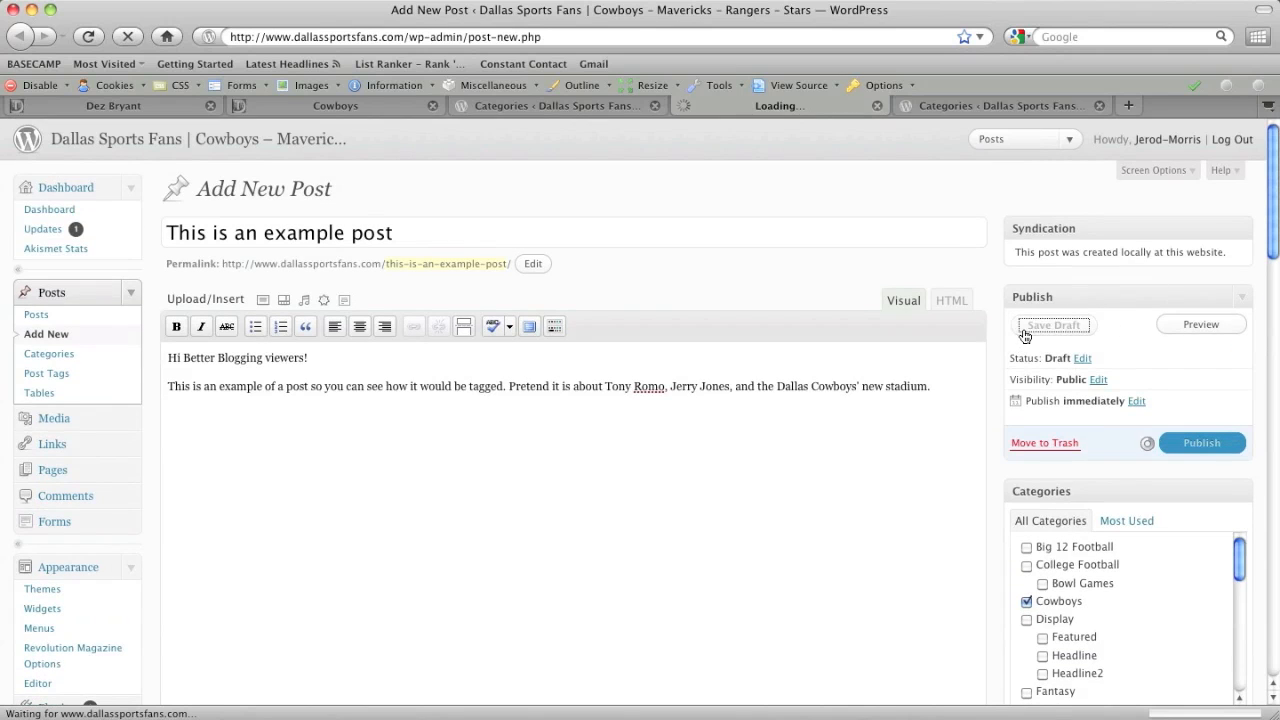
Save the post as a draft and preview it from the update notice.
{"action": "left_click", "coordinate": [1052, 324]}
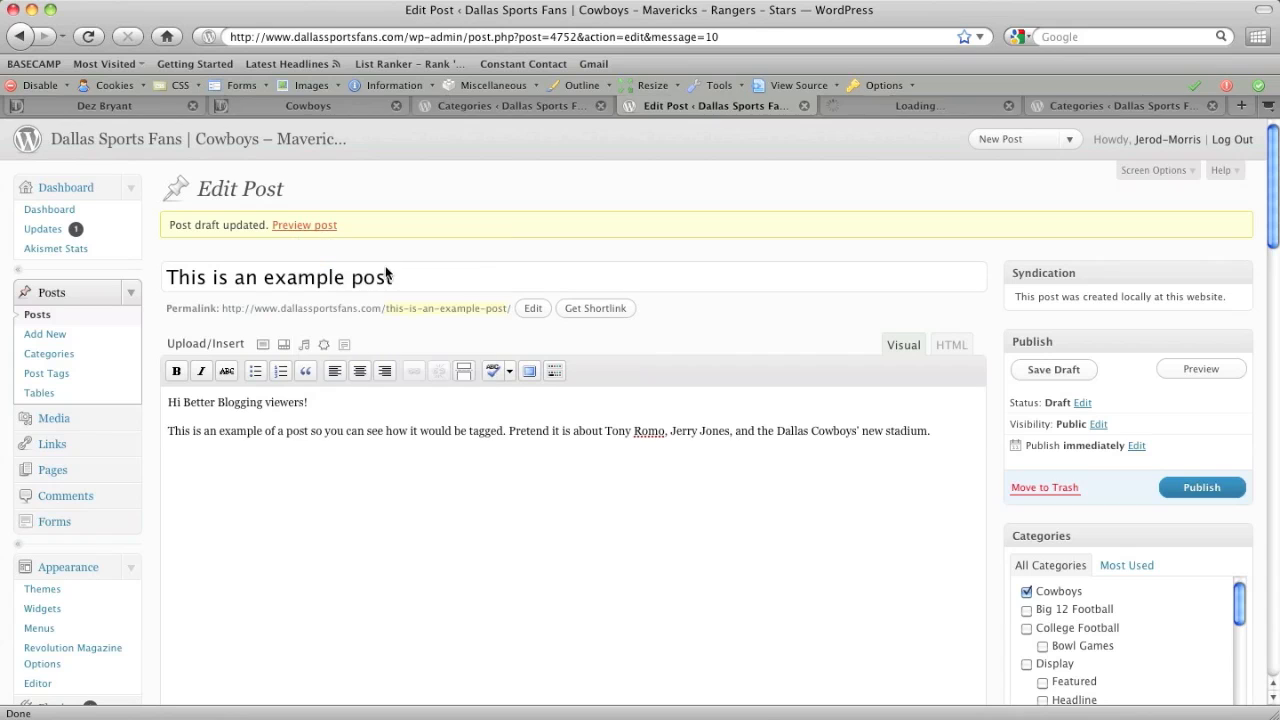
{"action": "left_click", "coordinate": [304, 224]}
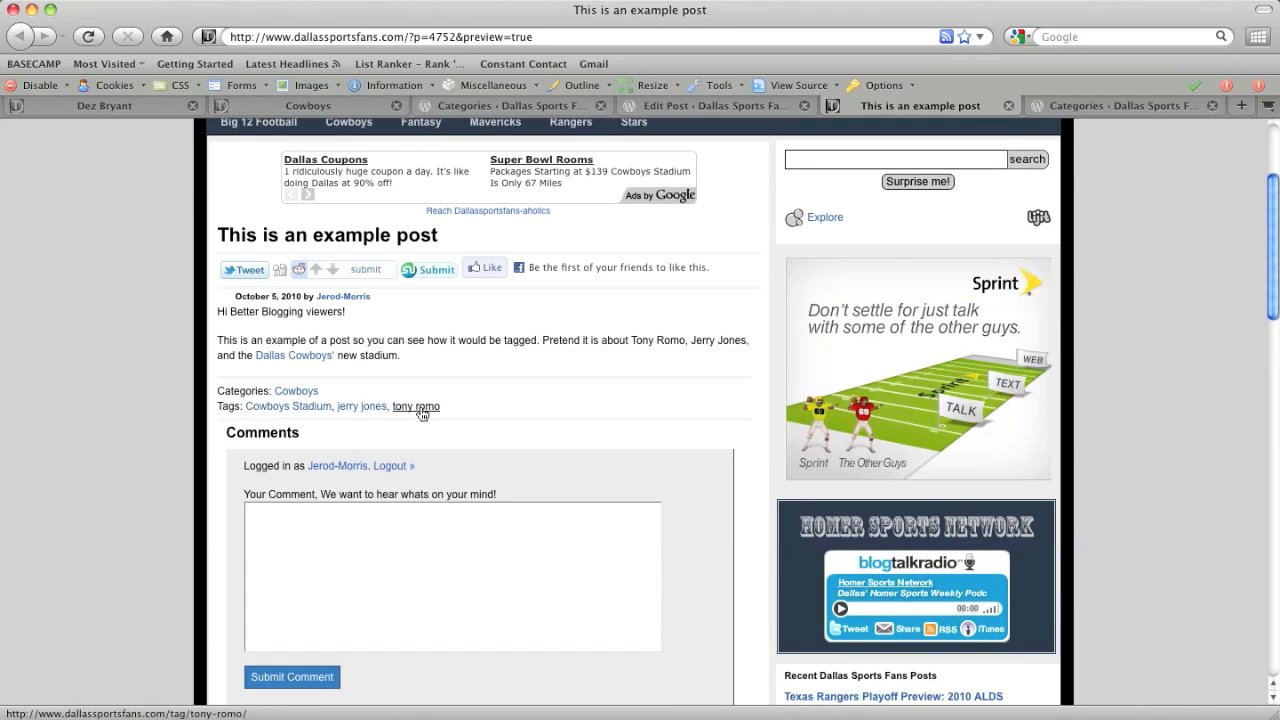
From the preview, open the Cowboys Stadium tag archive and browse its posts.
{"action": "left_click", "coordinate": [288, 406]}
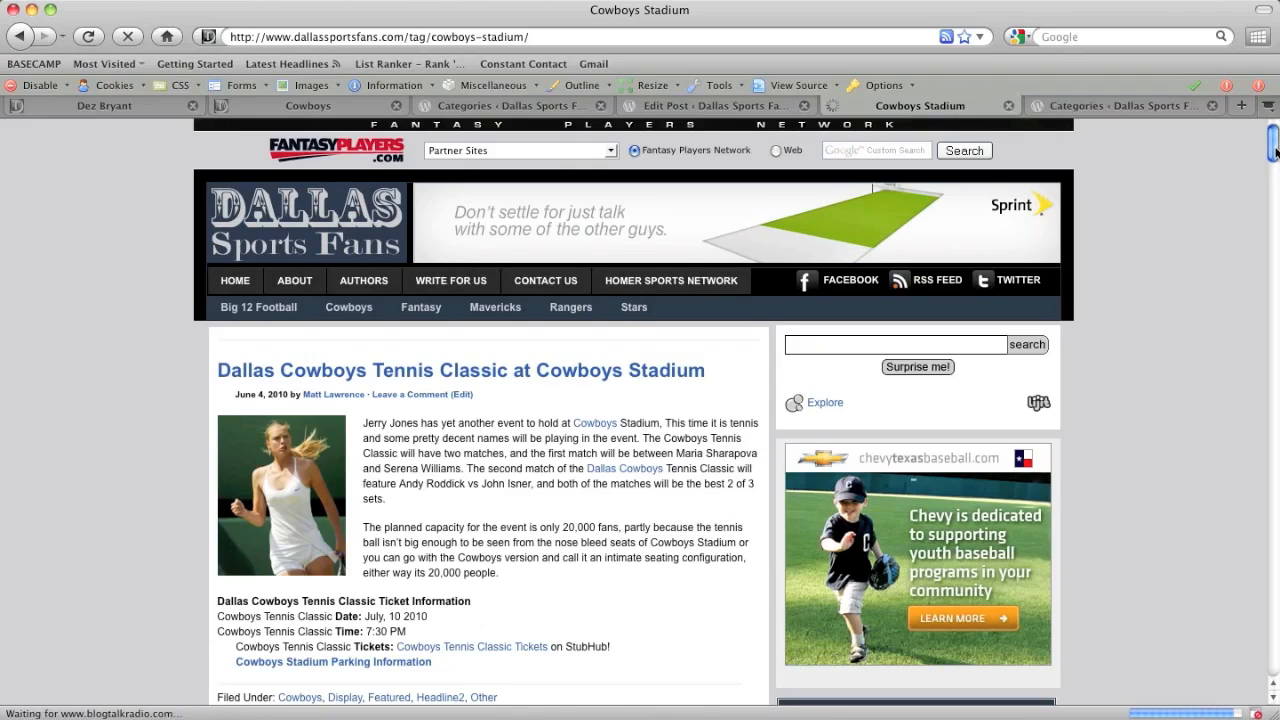
{"action": "scroll", "scroll_direction": "down", "scroll_amount": 3}
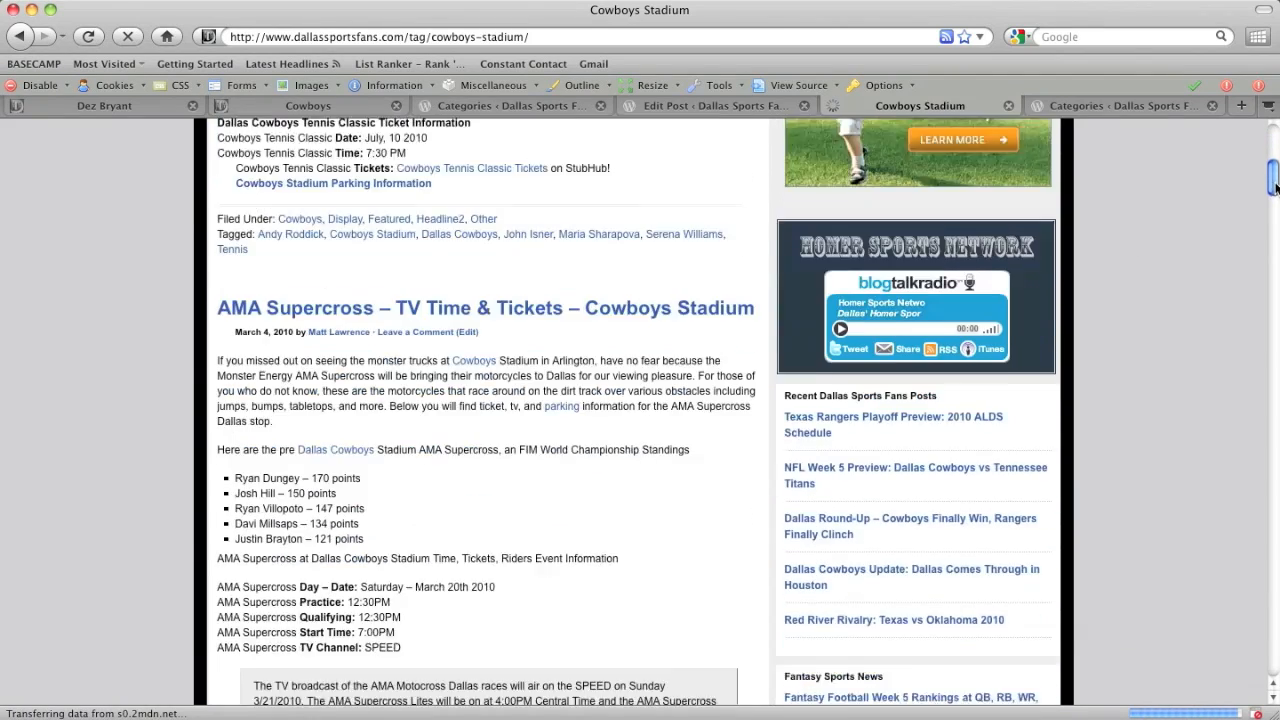
{"action": "scroll", "scroll_direction": "down", "scroll_amount": 3}
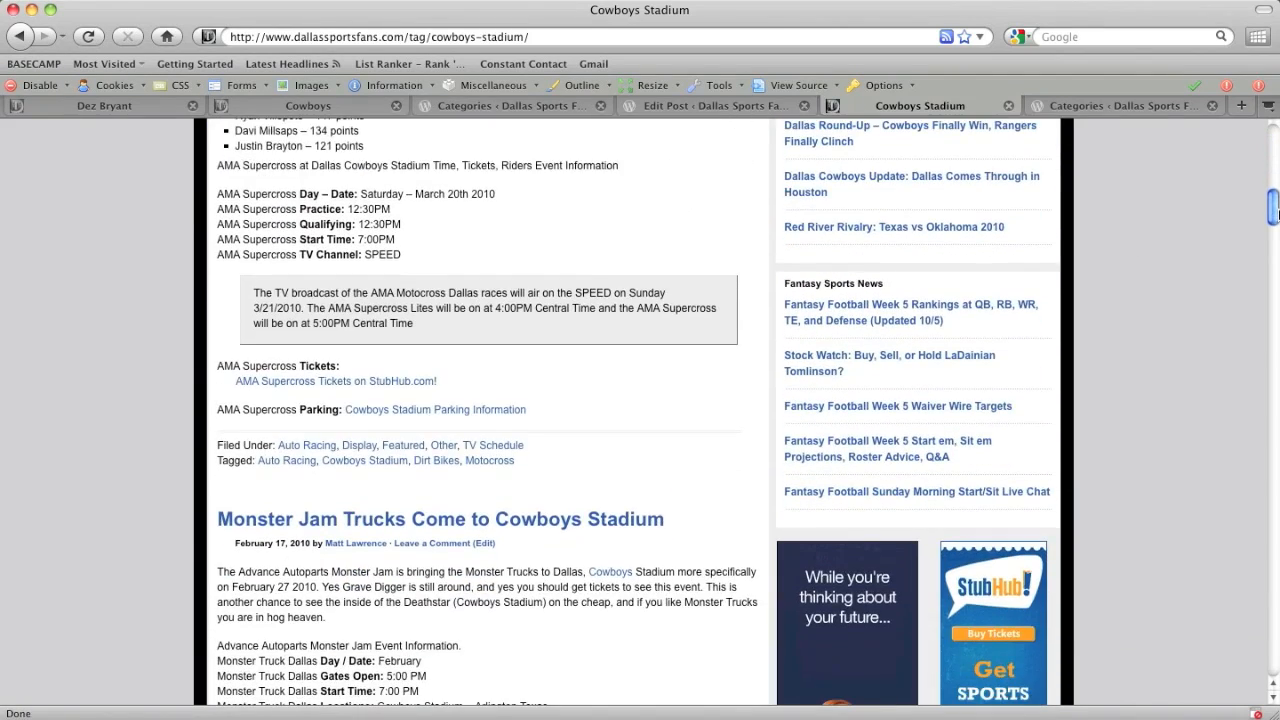
{"action": "scroll", "scroll_direction": "down", "scroll_amount": 3}
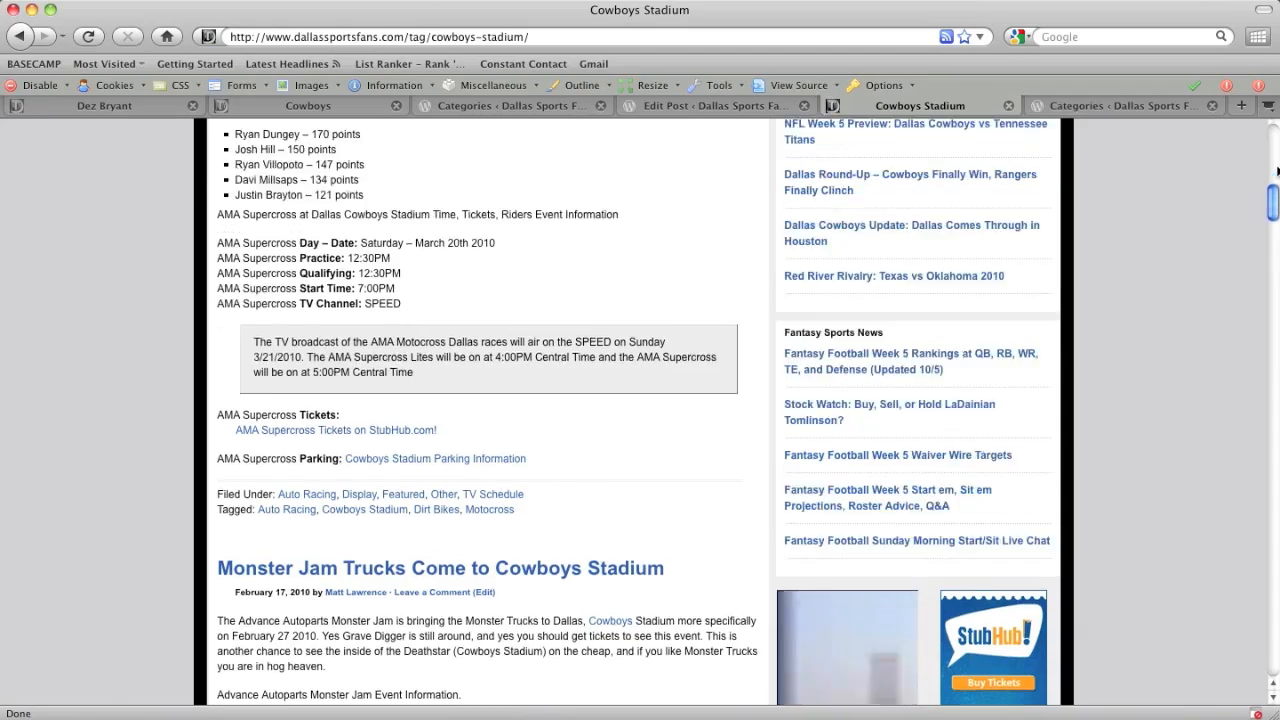